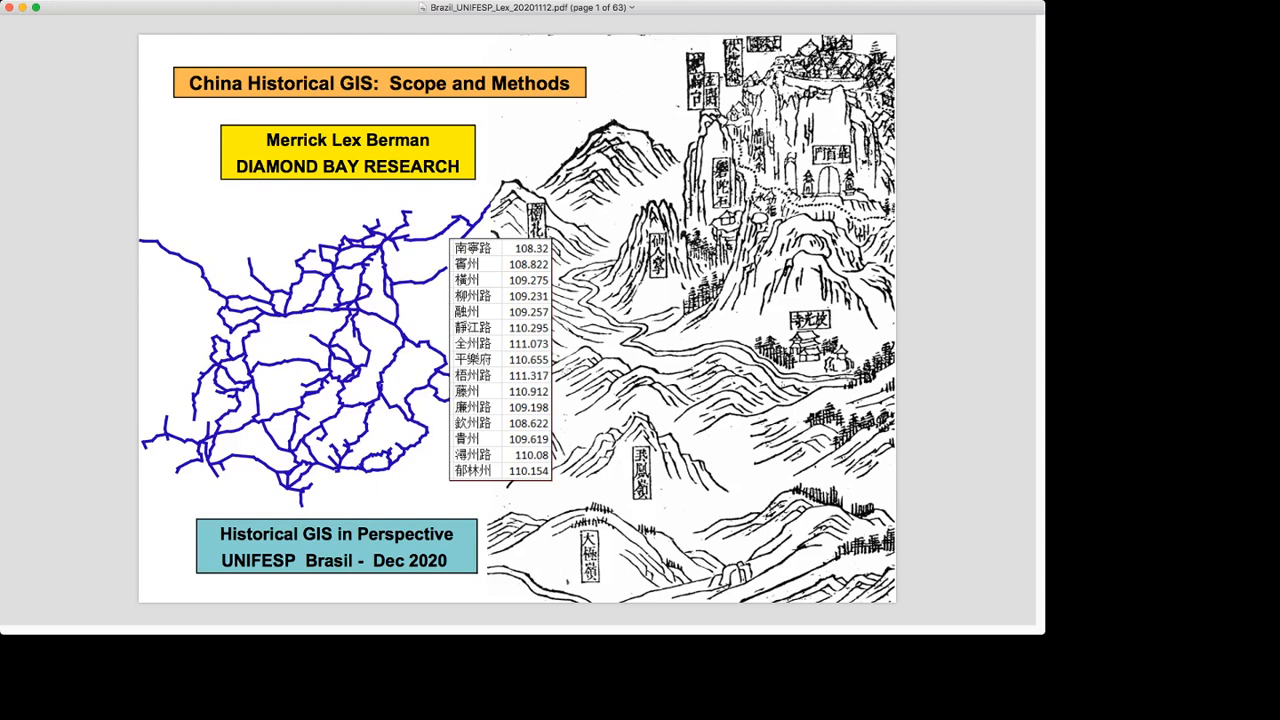
Advance from the title slide to page 2, the background/origins and scope outline slide
{"action": "key", "text": "right"}
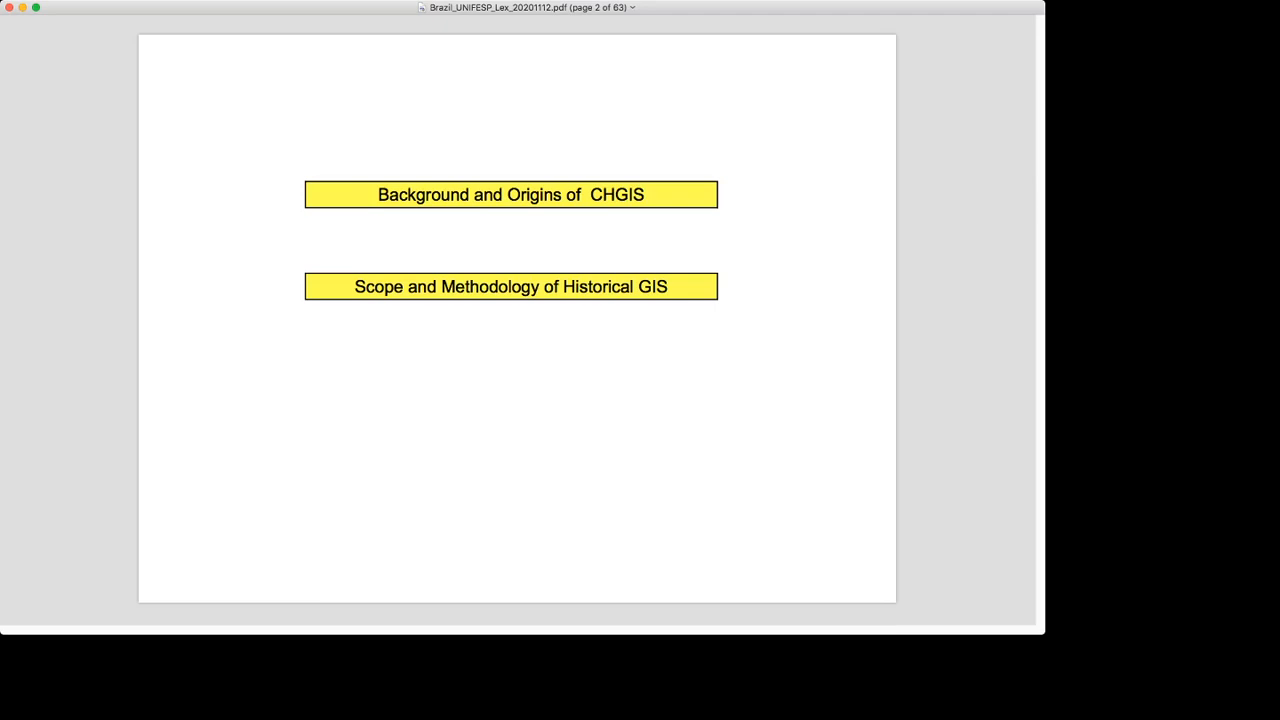
Page past the best-volumes slide to page 4, 'Why would you build Historical GIS?'
{"action": "key", "text": "right"}
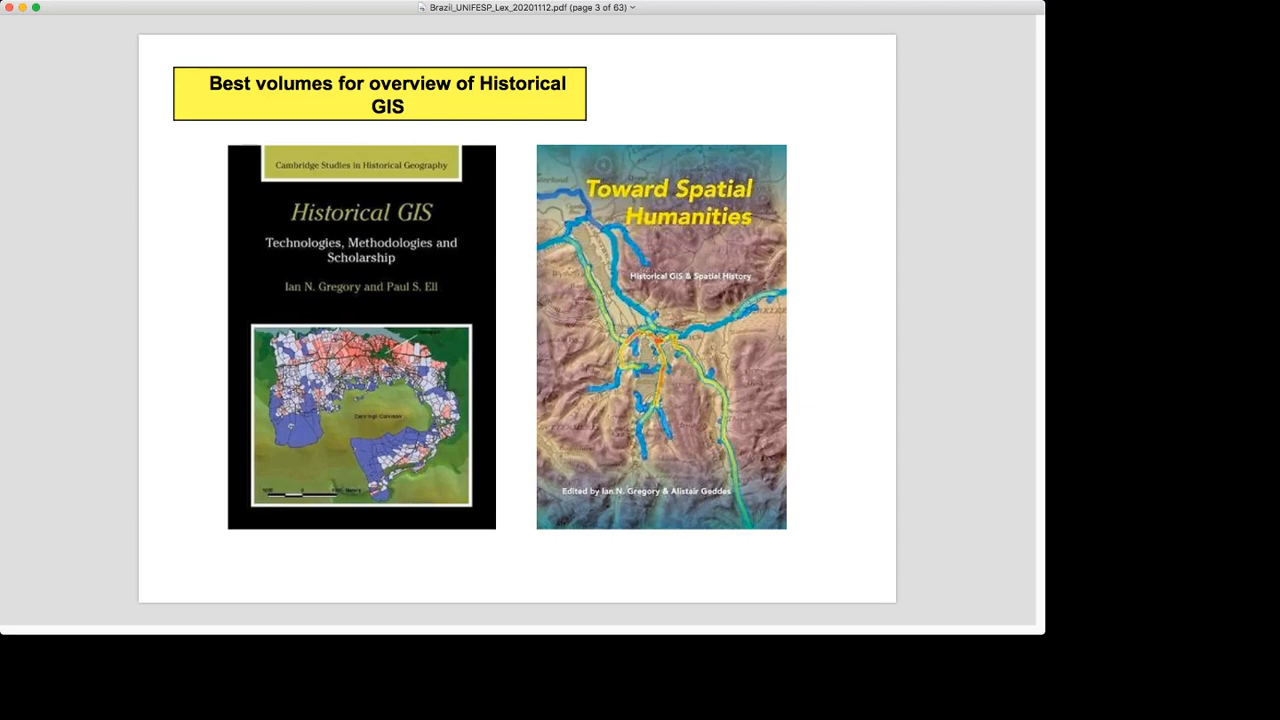
{"action": "key", "text": "right"}
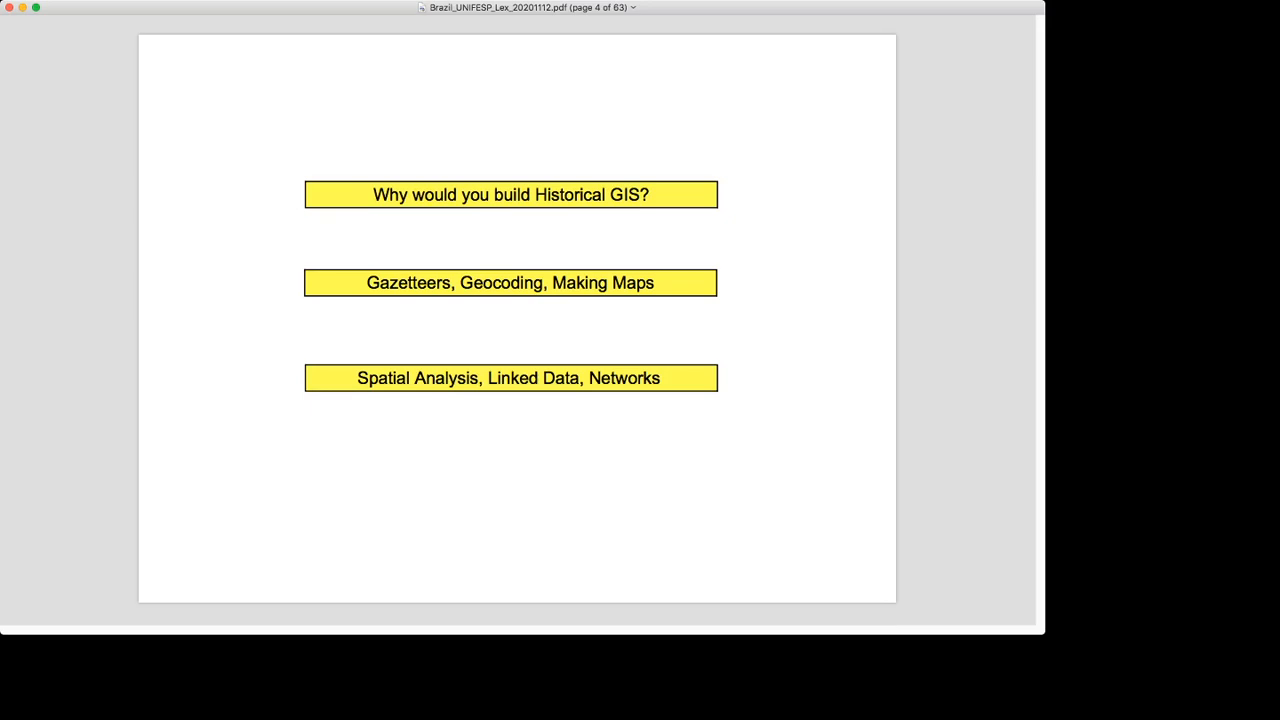
Advance to page 6, where Harvard projects split into CHGIS and CBDB
{"action": "key", "text": "right"}
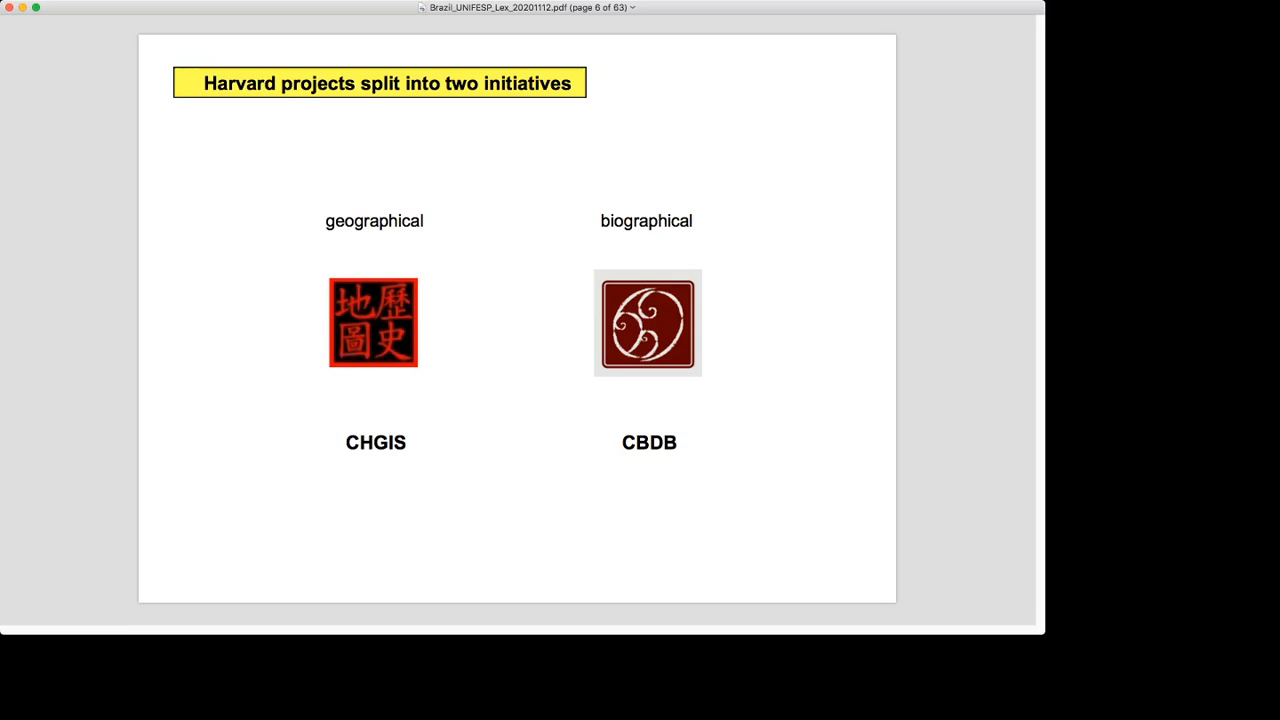
Advance to page 7, the Research Team slide with Tan Qixiang, Ge Jianxiong and advisors
{"action": "key", "text": "right"}
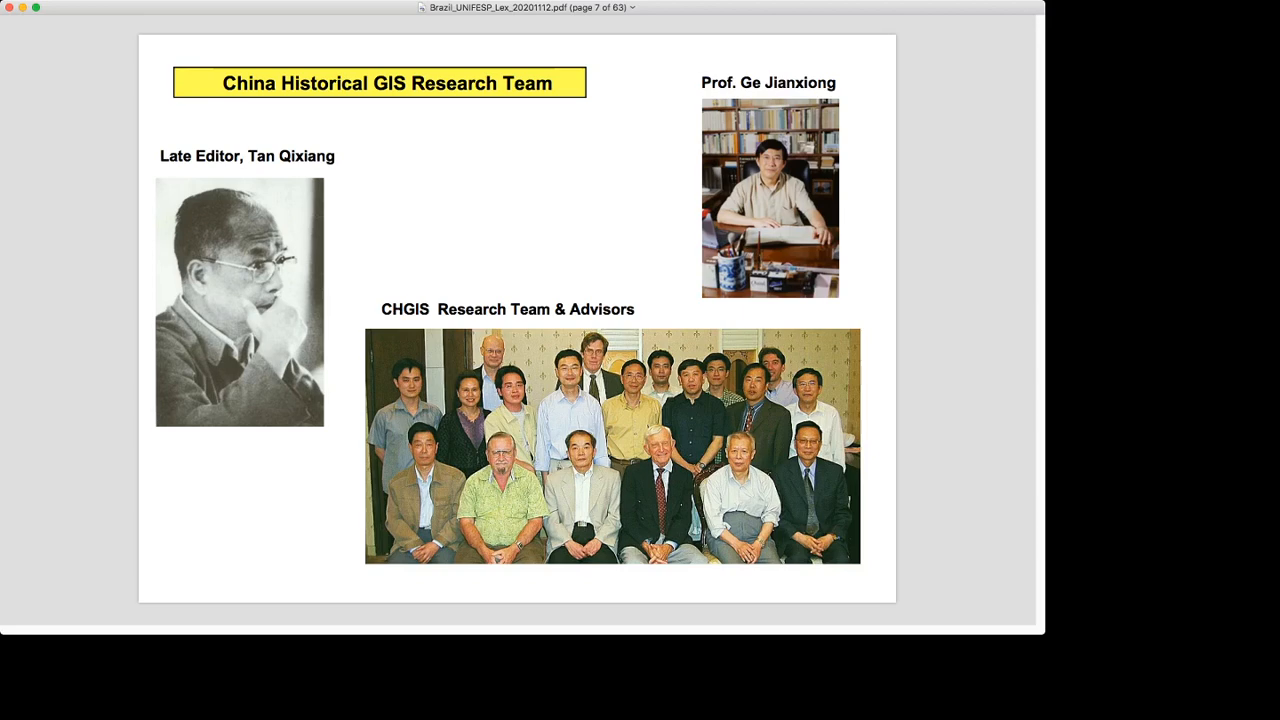
Advance to page 8, the original CHGIS meetings slide with Bol, Ge and Skinner
{"action": "key", "text": "right"}
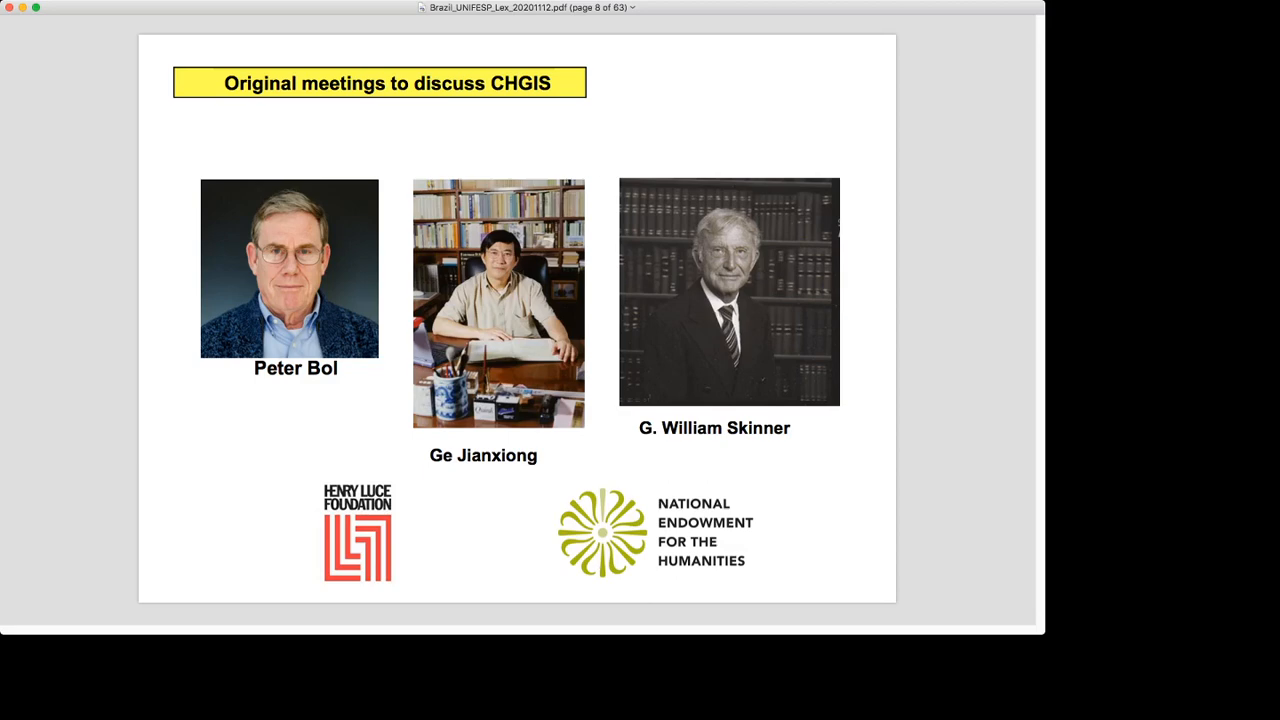
Advance to page 9, the 2001 CHGIS Data Model requirements: name, location, unit type, jurisdiction
{"action": "key", "text": "right"}
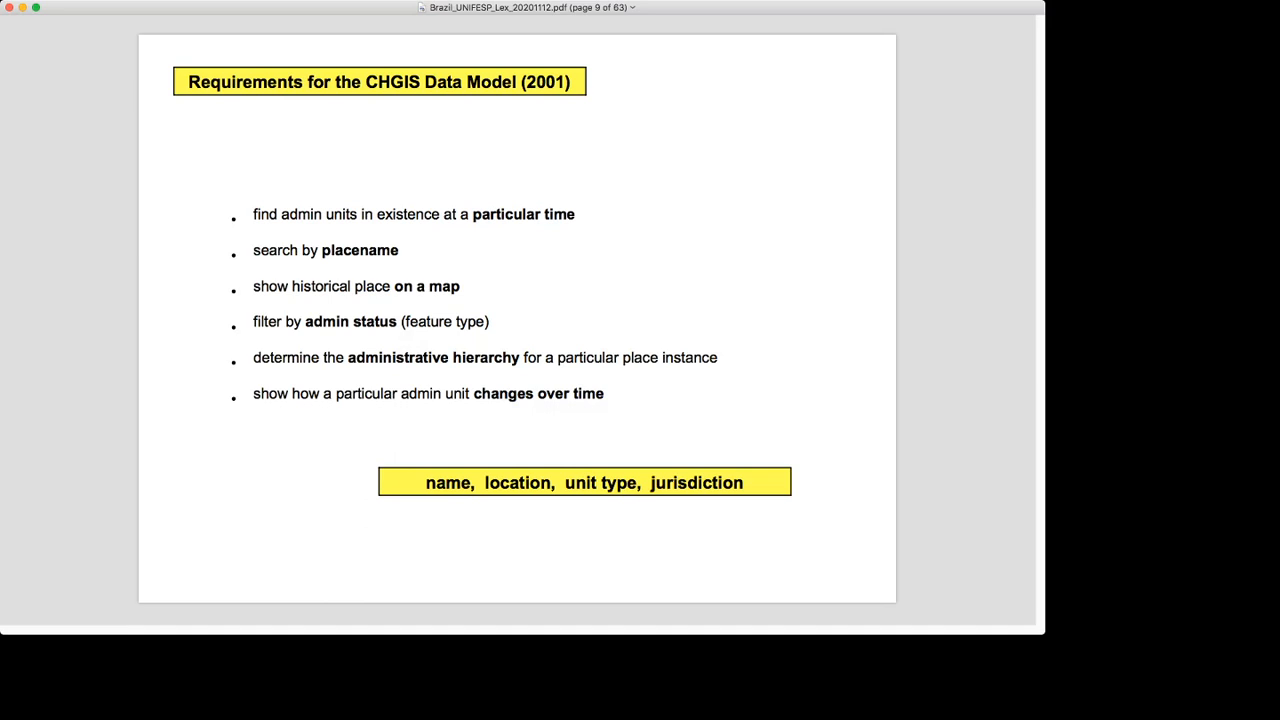
Advance to page 10, the Kyoto University Library scan of Local Gazetteer source texts
{"action": "key", "text": "right"}
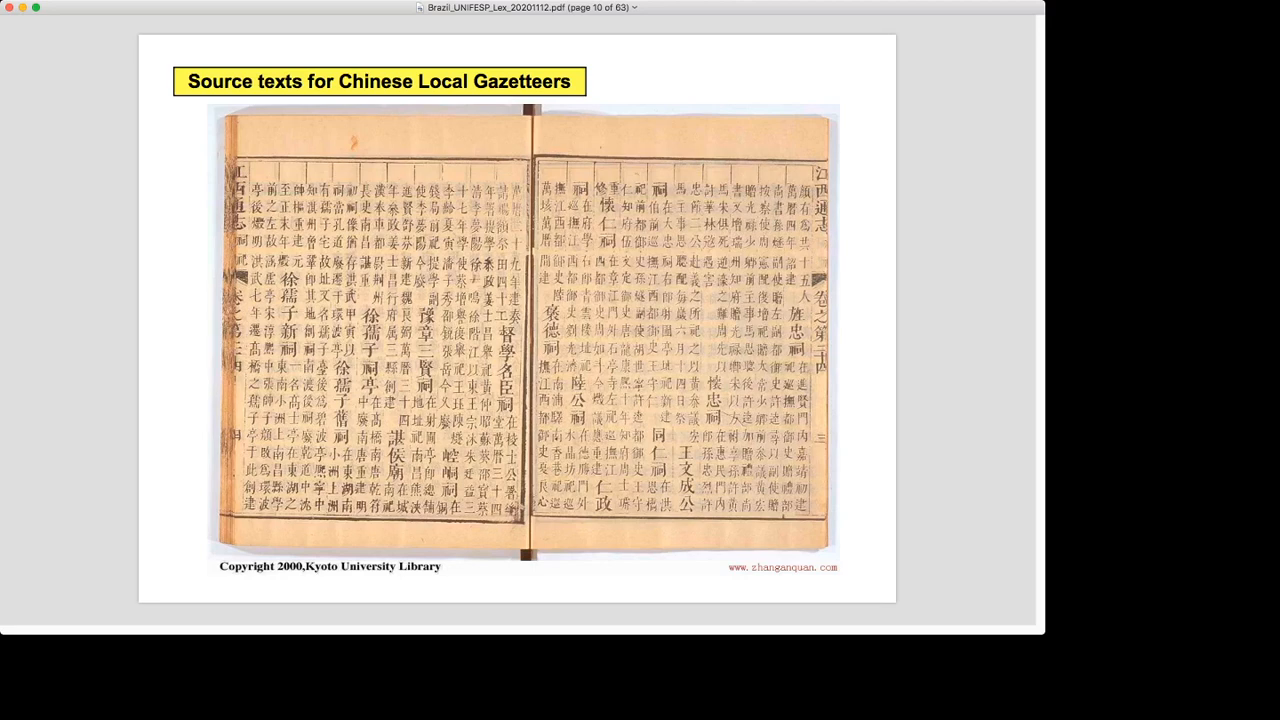
Page past the Dynastic Gazetteers table to page 12, GIS data as raster, points, lines, polygons
{"action": "key", "text": "right"}
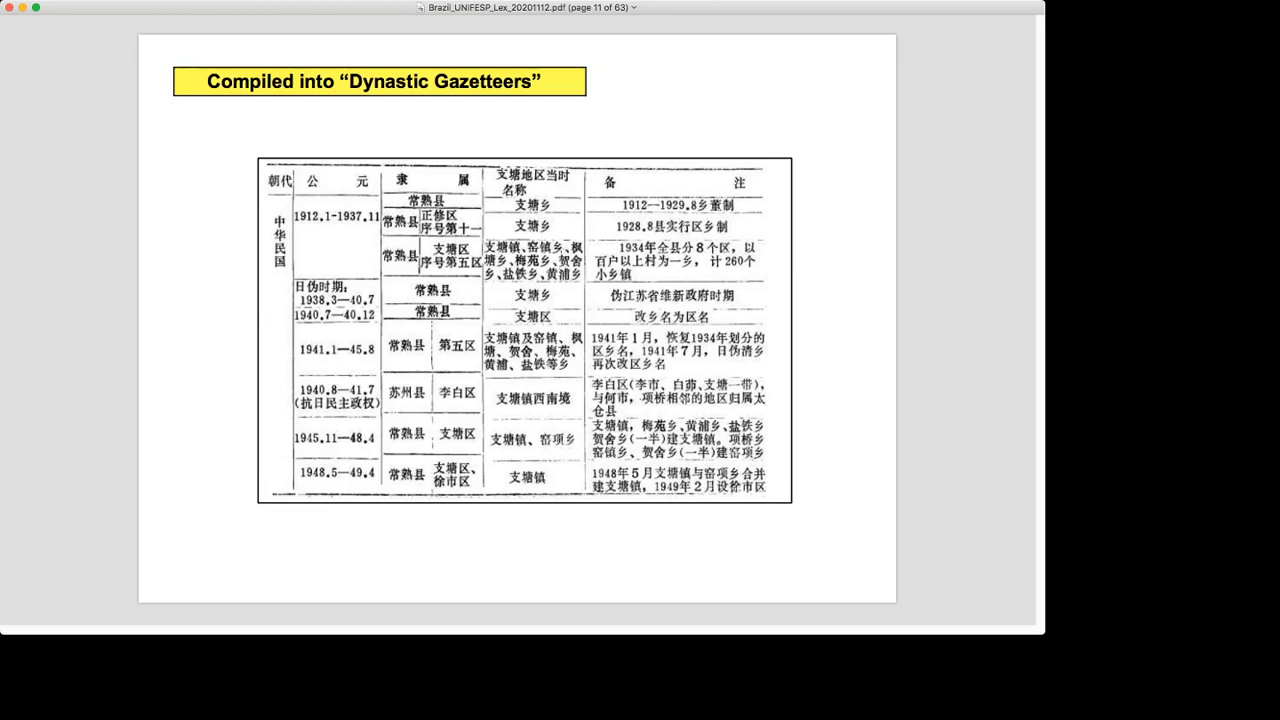
{"action": "key", "text": "right"}
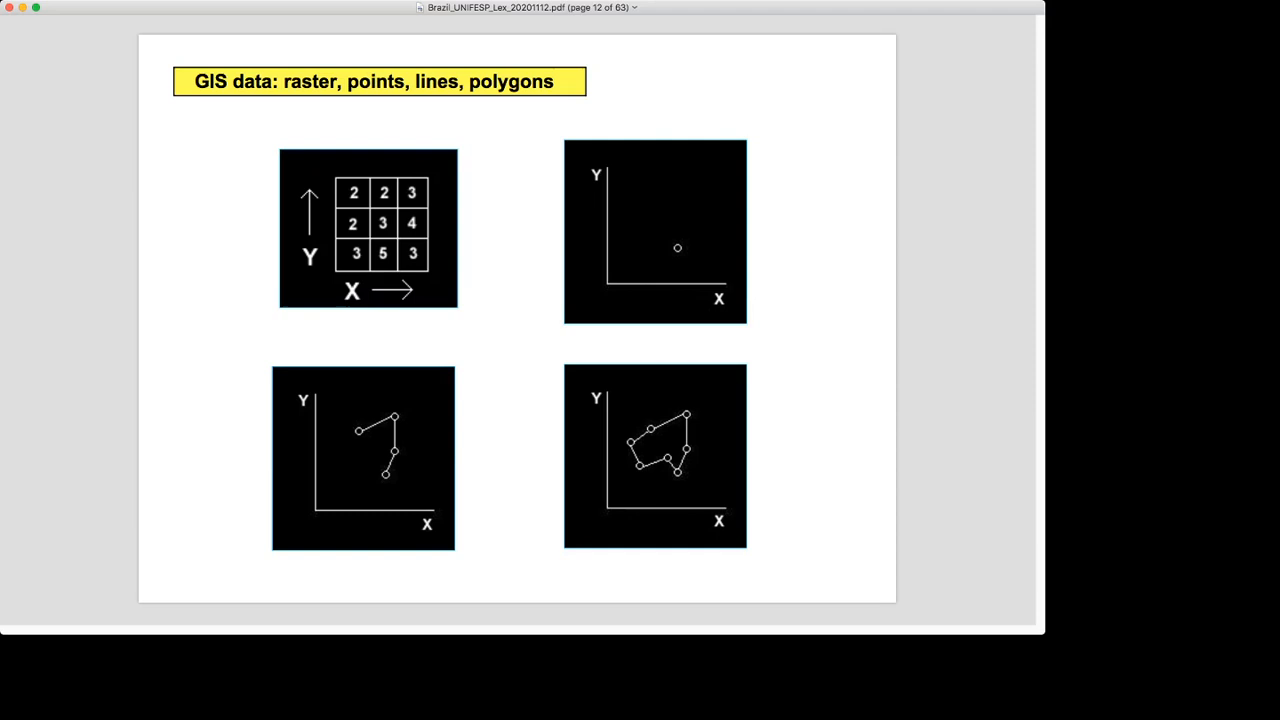
Page past the CHGIS data model slide to page 15, CHGIS Version 1 (2001) boundaries
{"action": "key", "text": "right"}
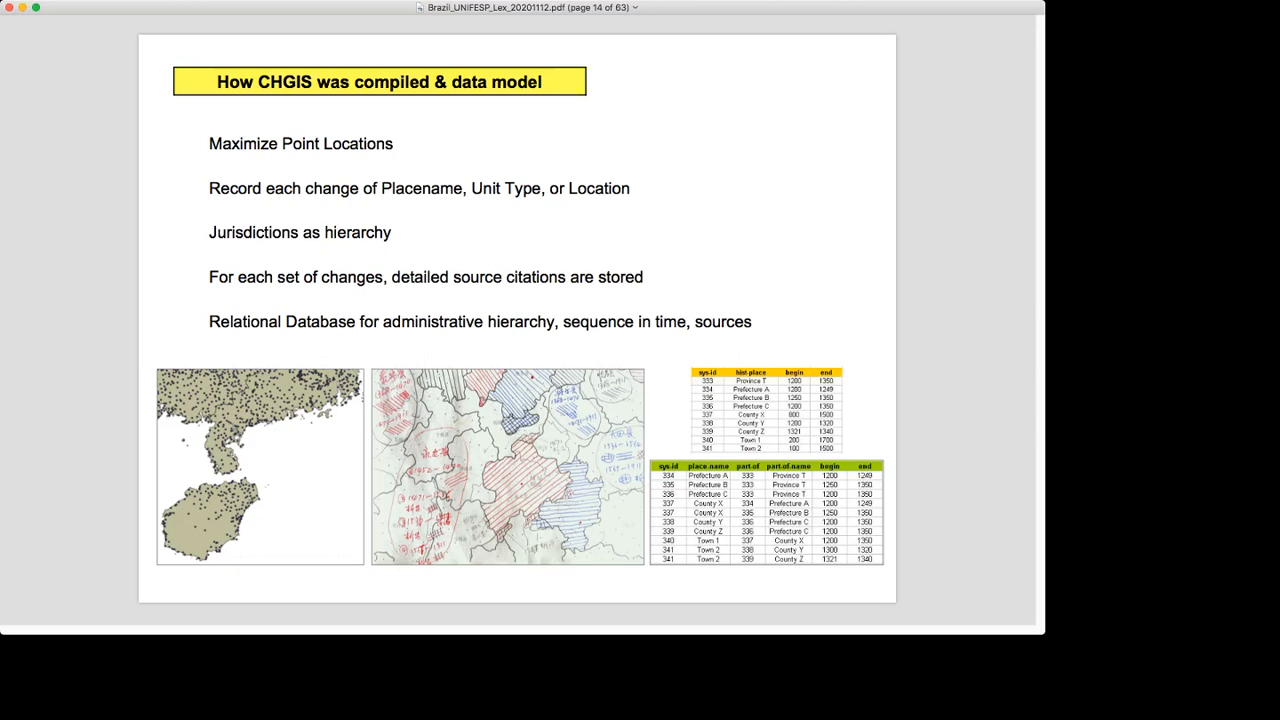
{"action": "key", "text": "right"}
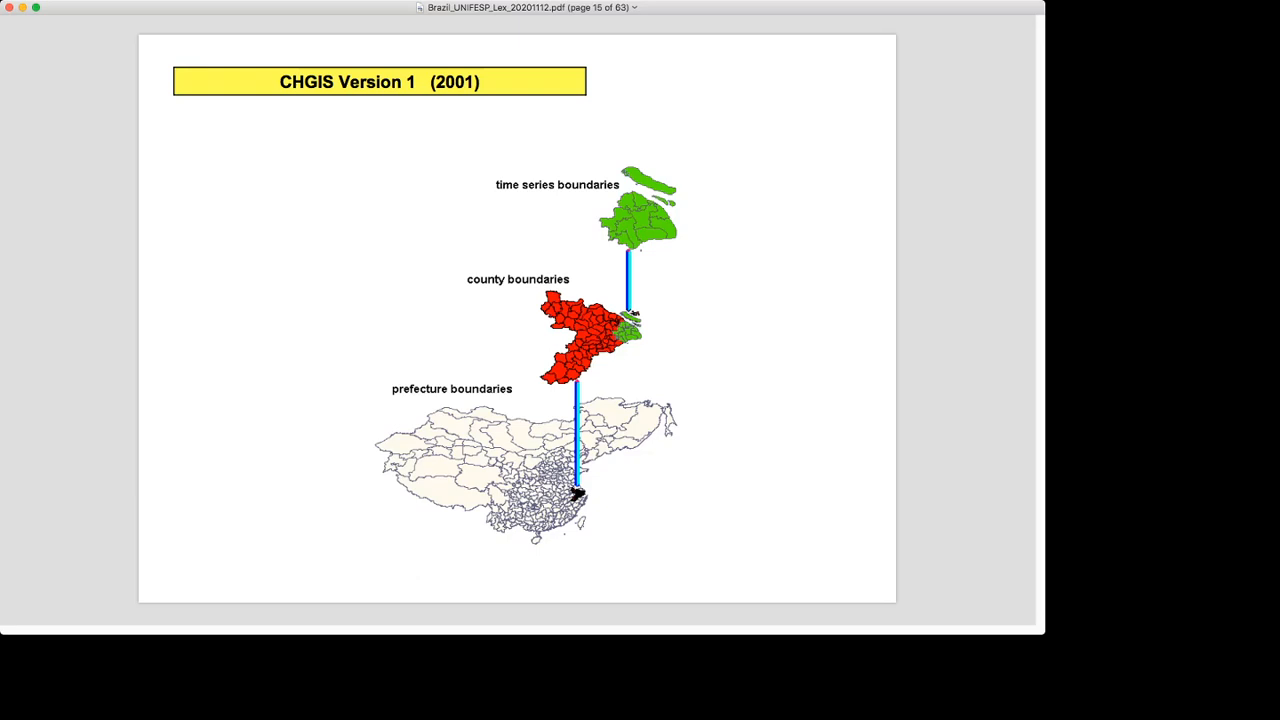
Move past CHGIS Version 1 to page 17, the circa-2003 relational database schema diagram
{"action": "key", "text": "right"}
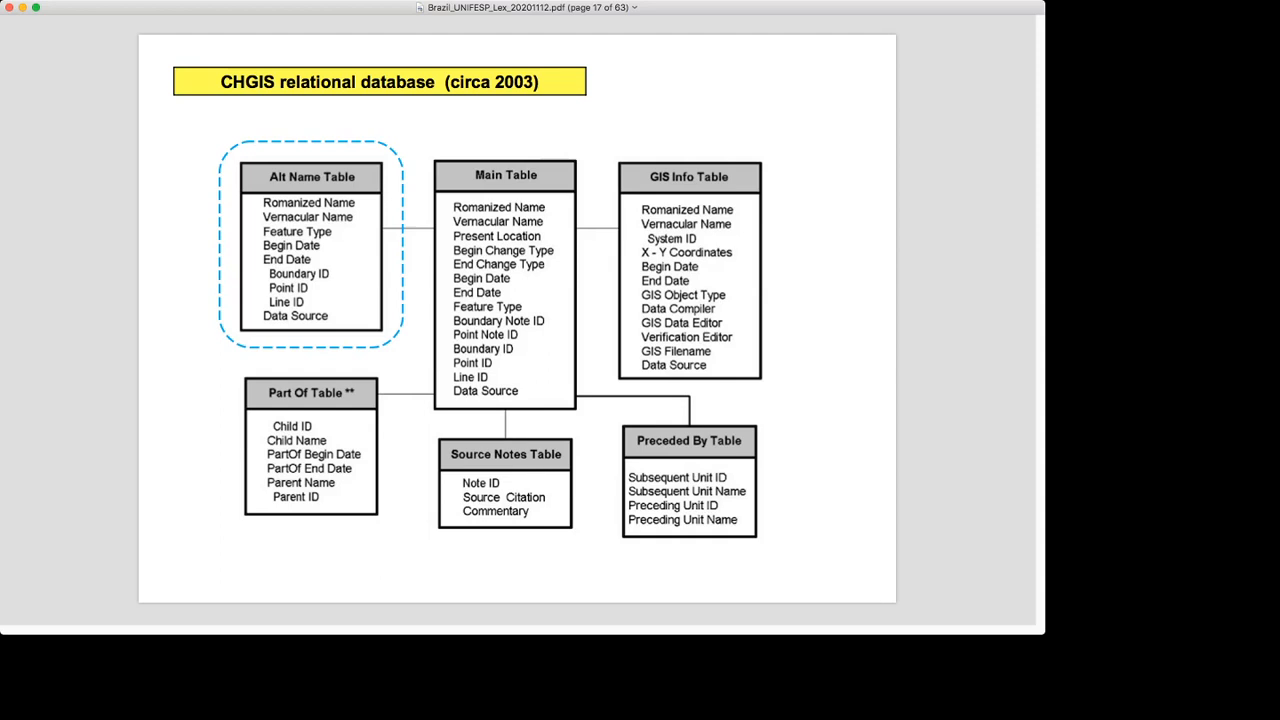
Advance to page 18, 'Compiling the Time Series boundaries'
{"action": "key", "text": "right"}
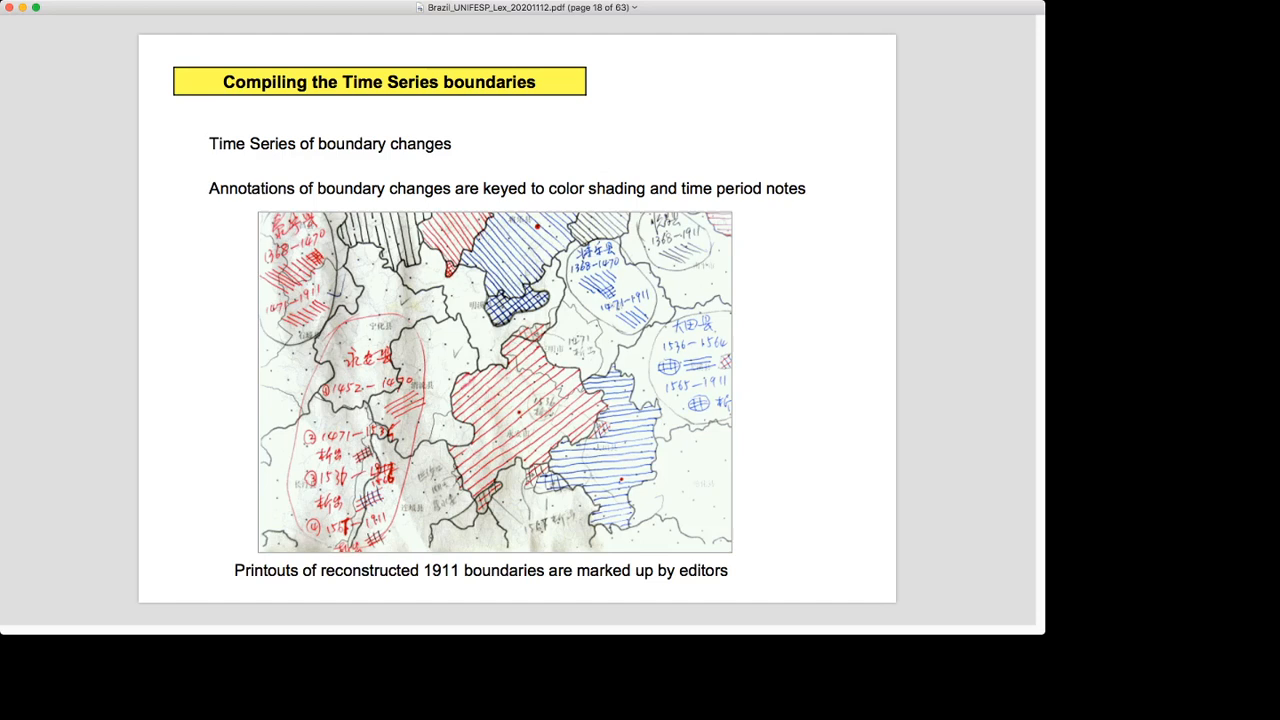
Page through slide 19 on drawing the 1911 county boundaries to the 1911 base map on page 20
{"action": "key", "text": "right"}
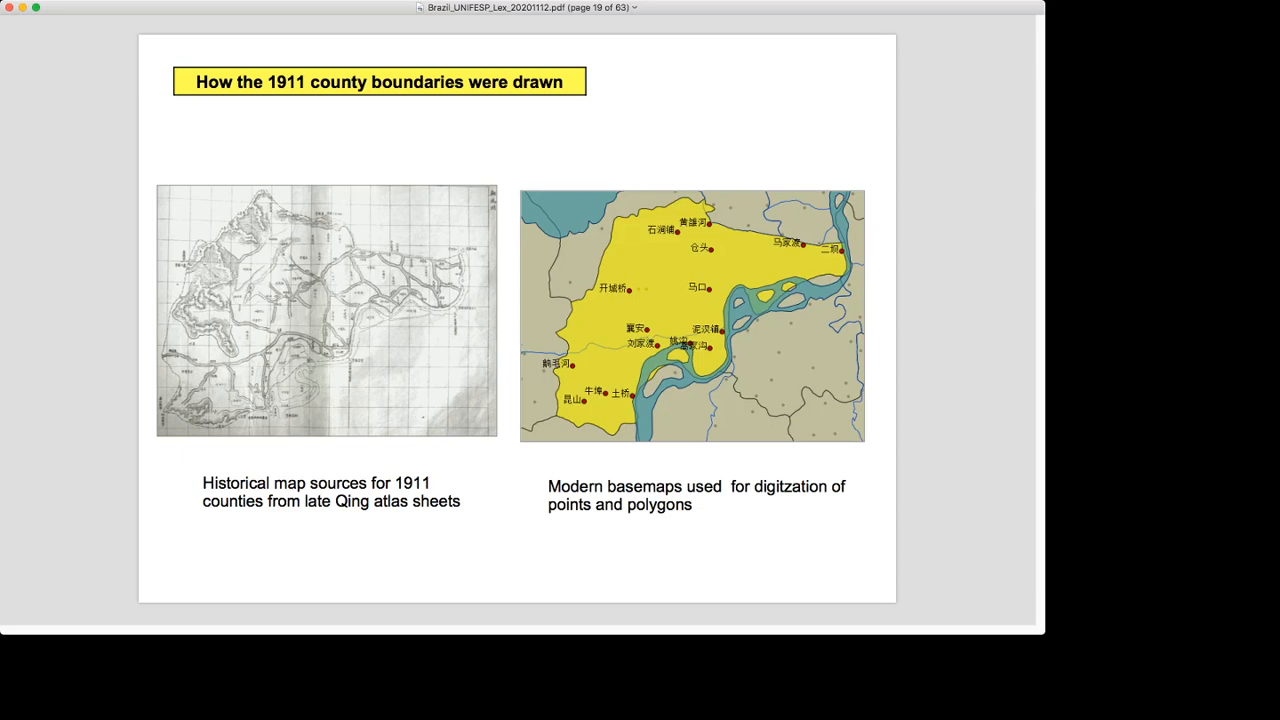
{"action": "key", "text": "right"}
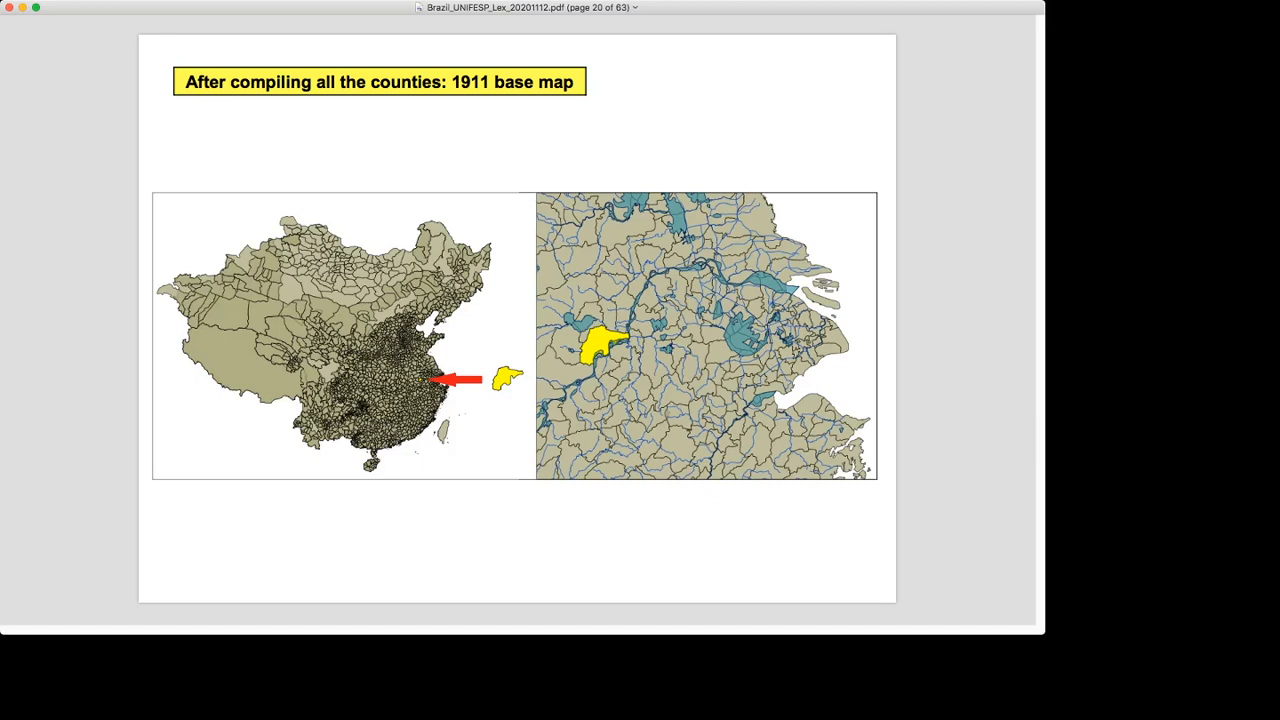
Advance to page 21, the CHGIS Version 1 (2001) slide
{"action": "key", "text": "right"}
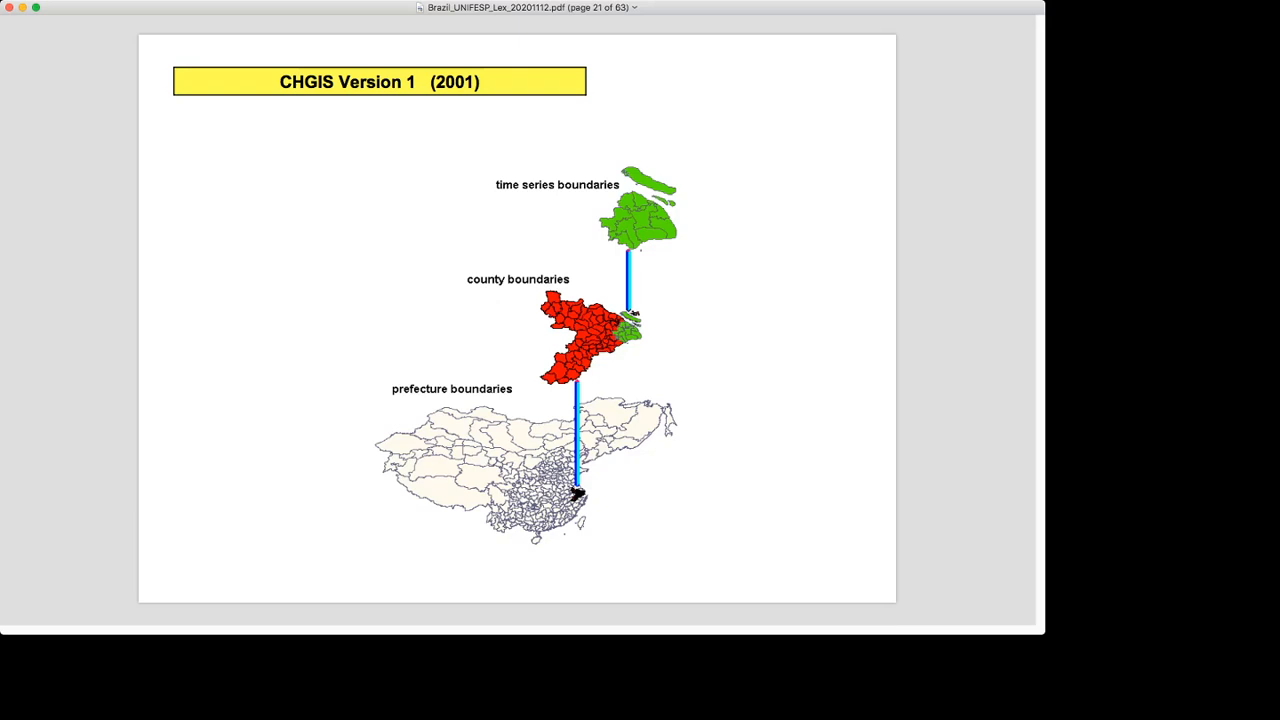
Page through the CHGIS Version 2, 3 and 4 slides to Version 5 (2012) on page 25
{"action": "key", "text": "right"}
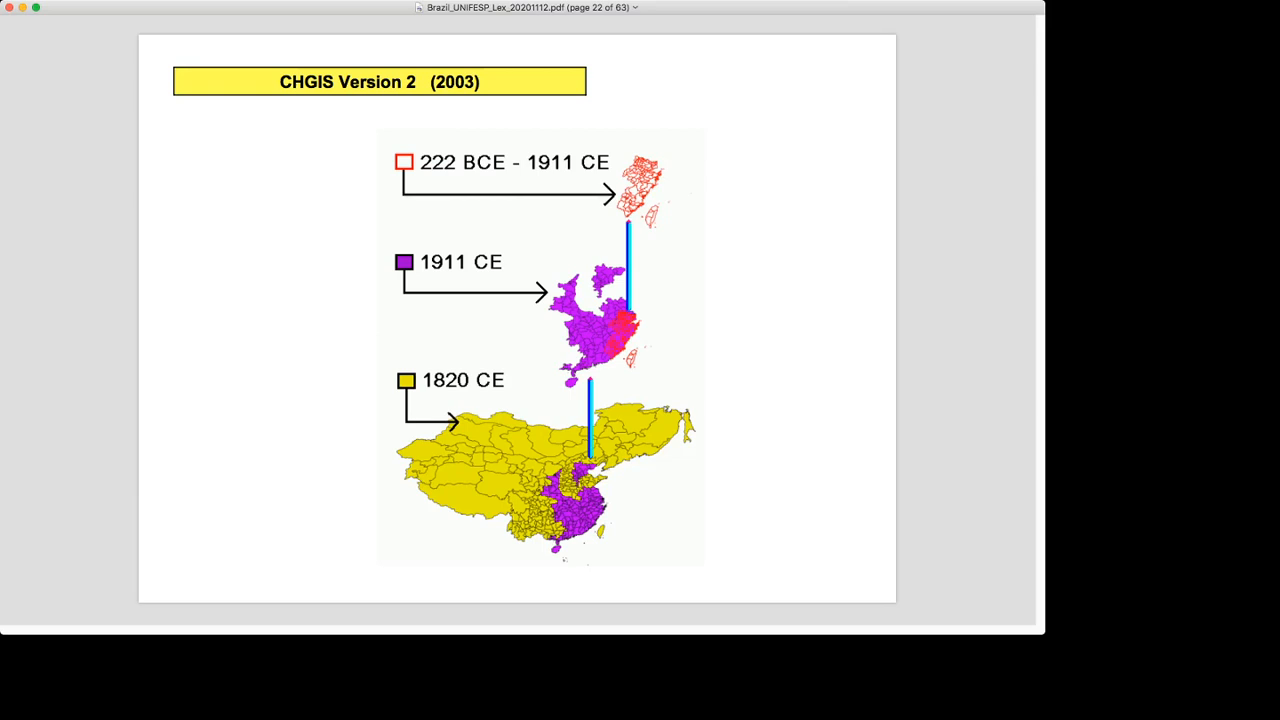
{"action": "key", "text": "right"}
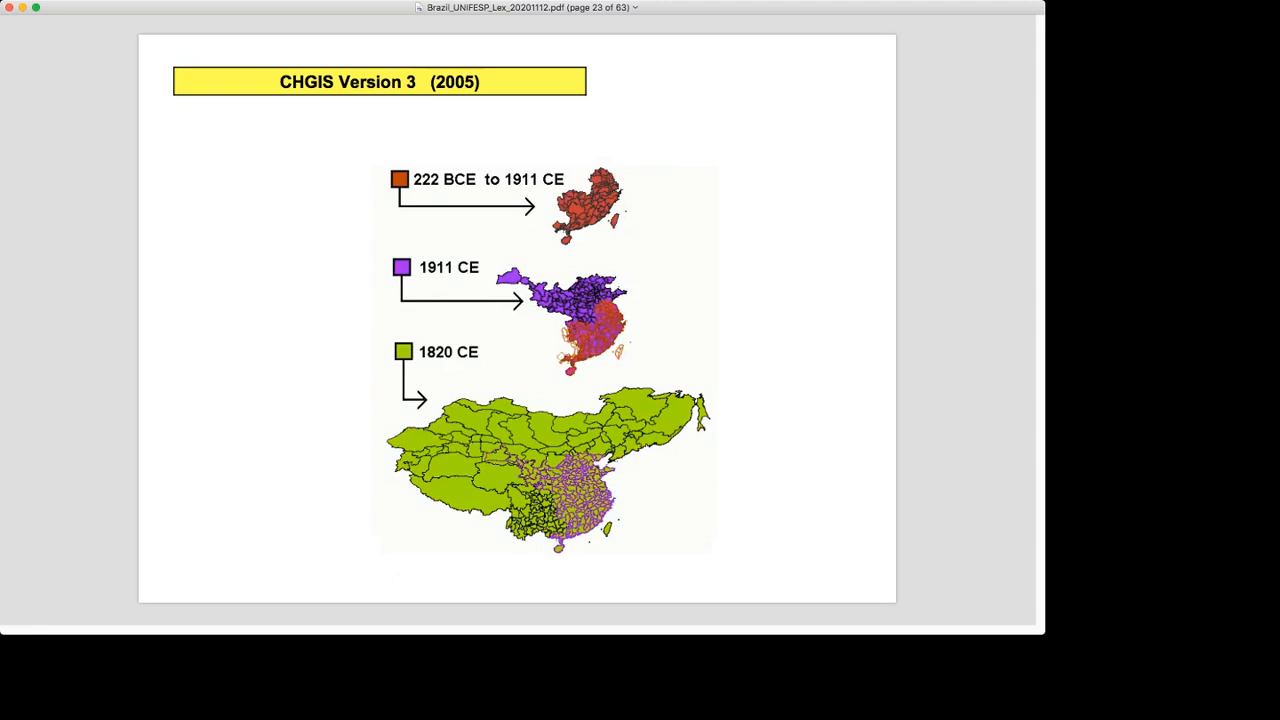
{"action": "key", "text": "right"}
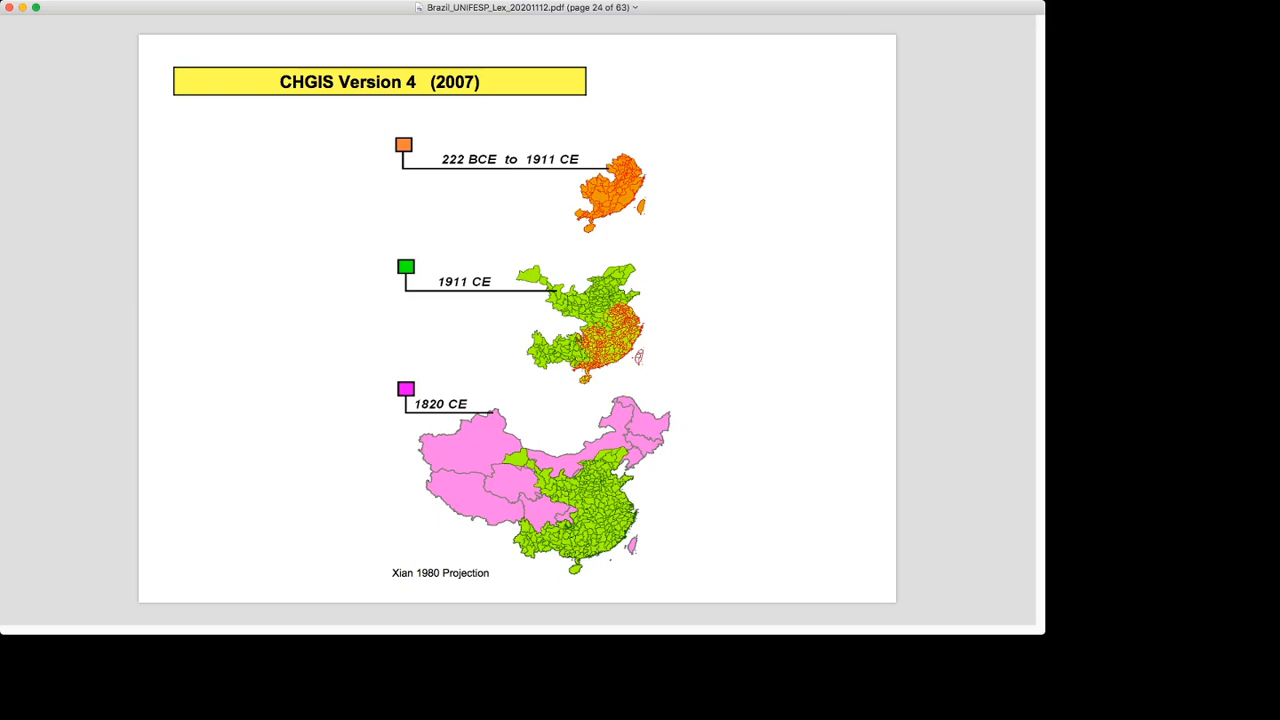
{"action": "key", "text": "right"}
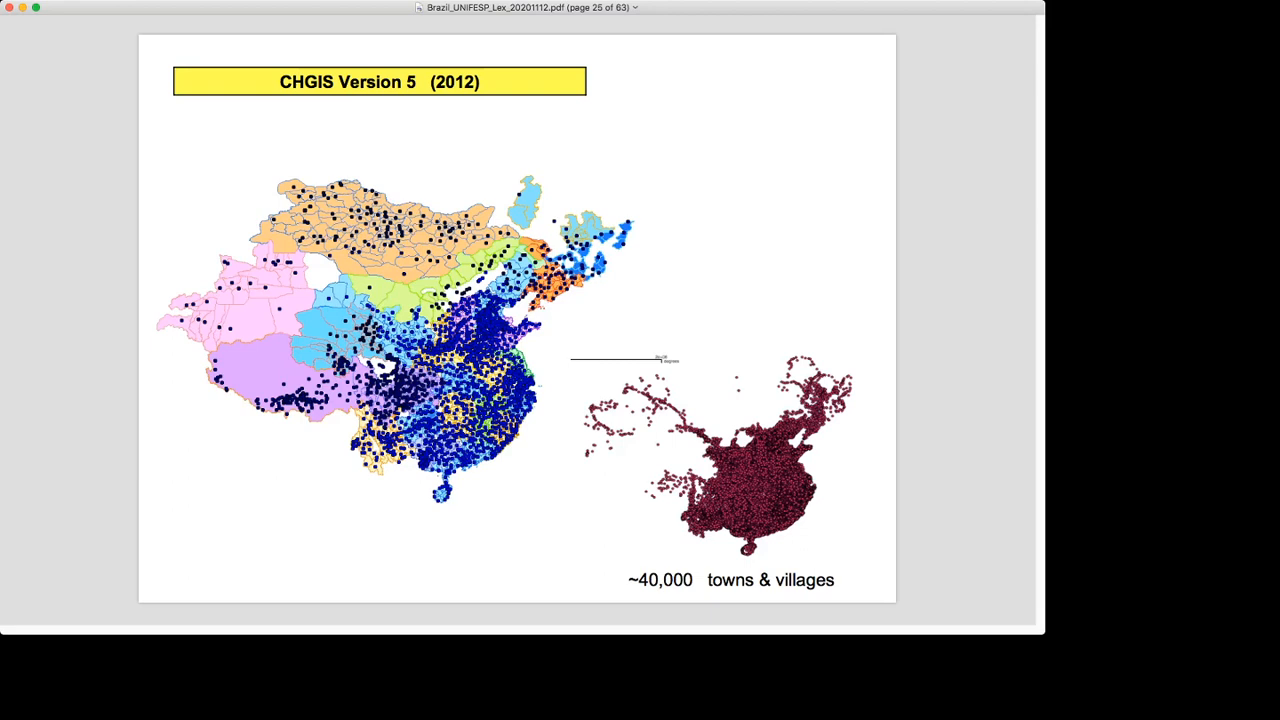
Advance past the Version 5 time series and Version 6 draft slides to the page 28 divider
{"action": "key", "text": "right"}
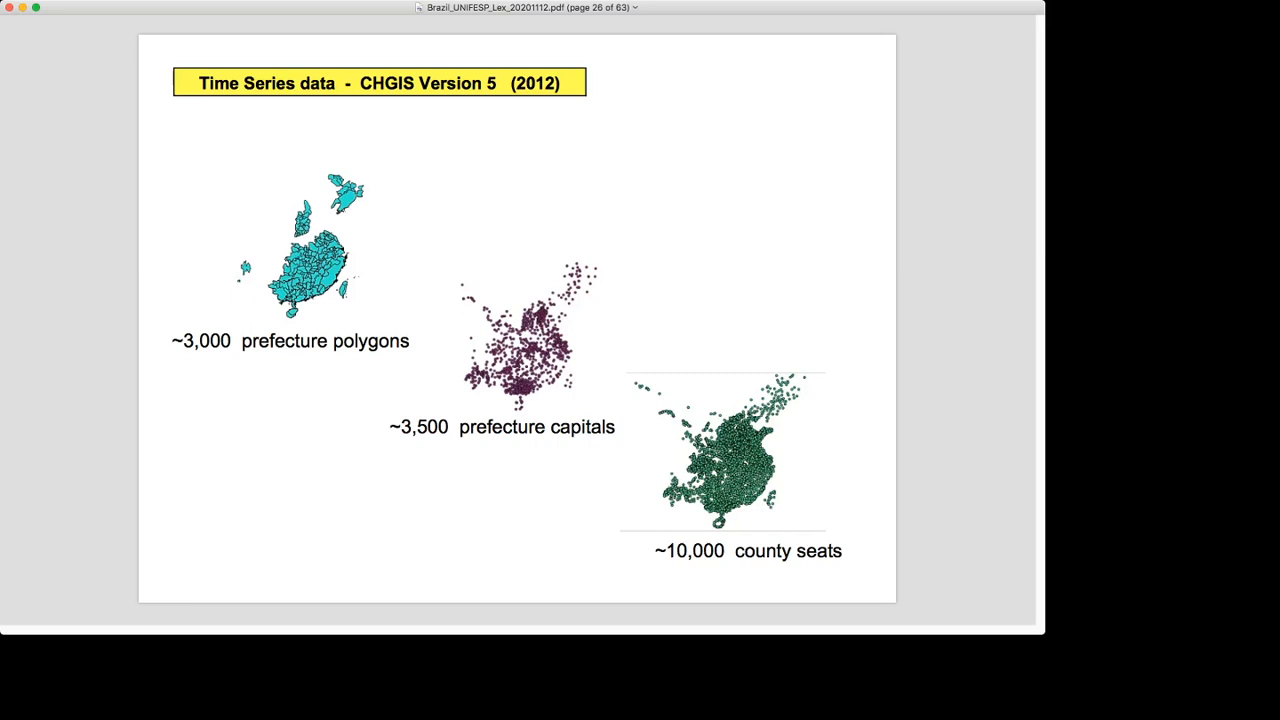
{"action": "key", "text": "right"}
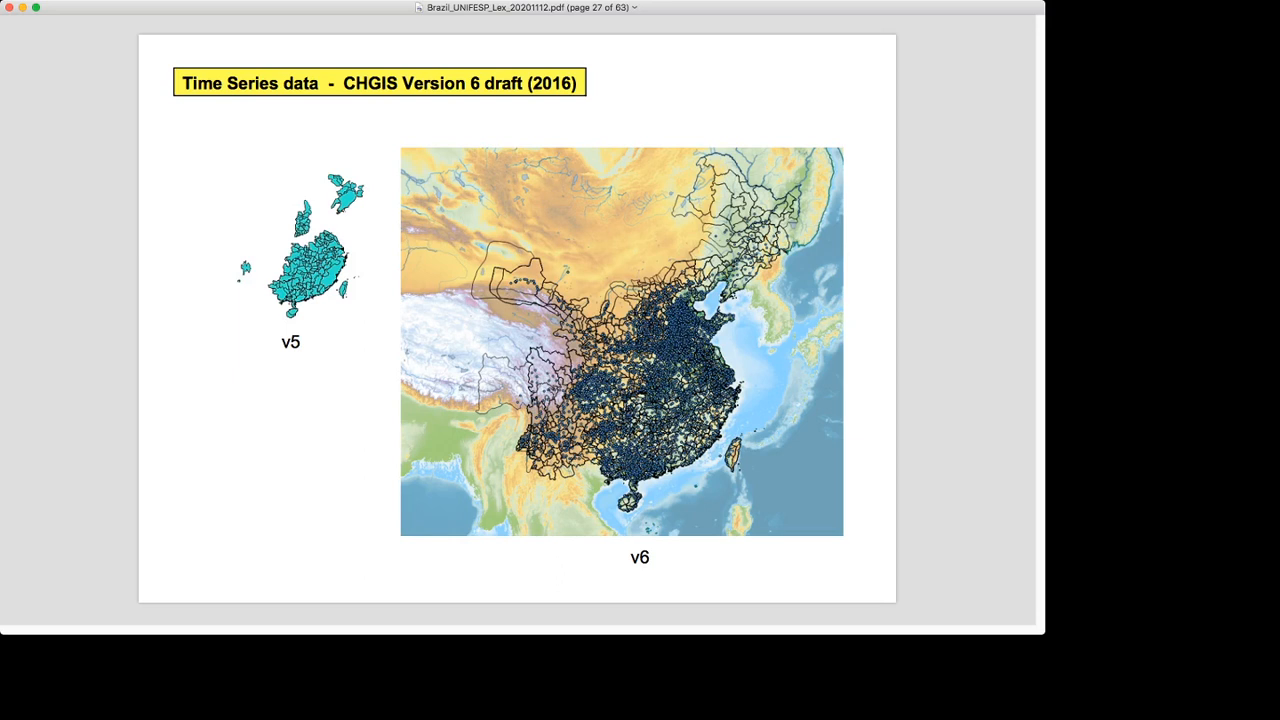
{"action": "key", "text": "right"}
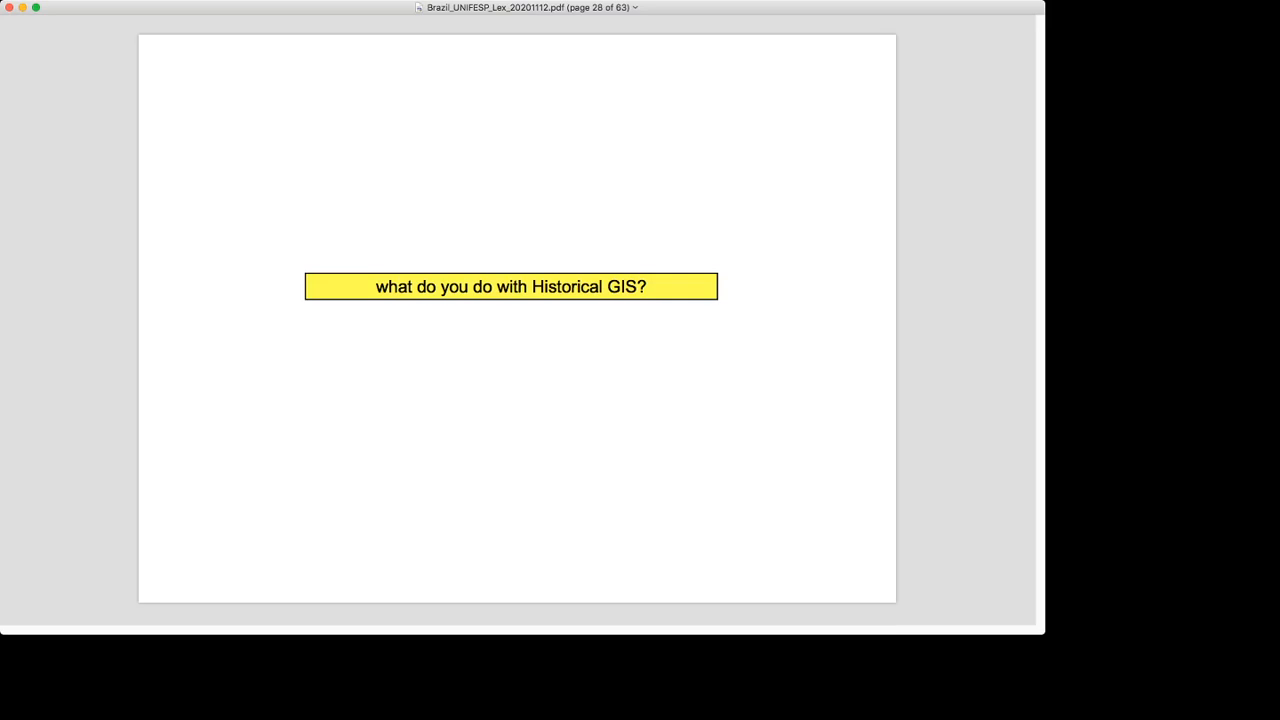
Page forward to page 31, the border regions slide with the Empire of the Great Qing map
{"action": "key", "text": "right"}
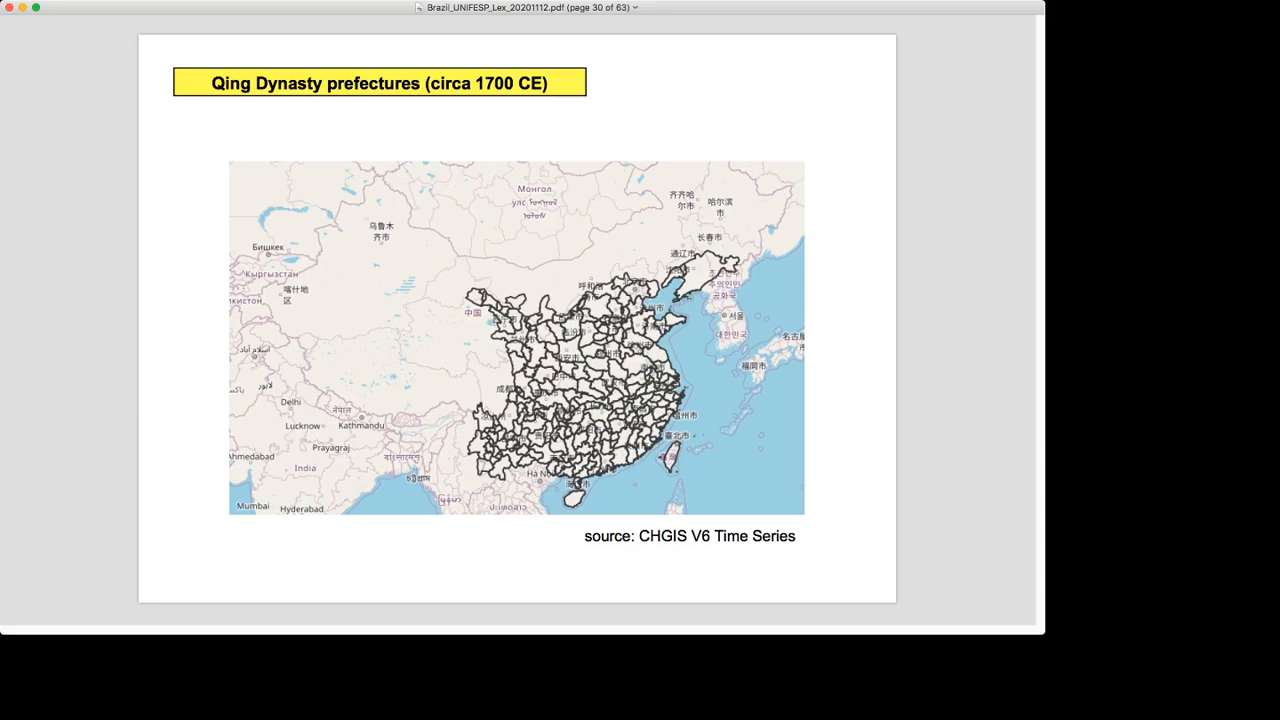
{"action": "key", "text": "right"}
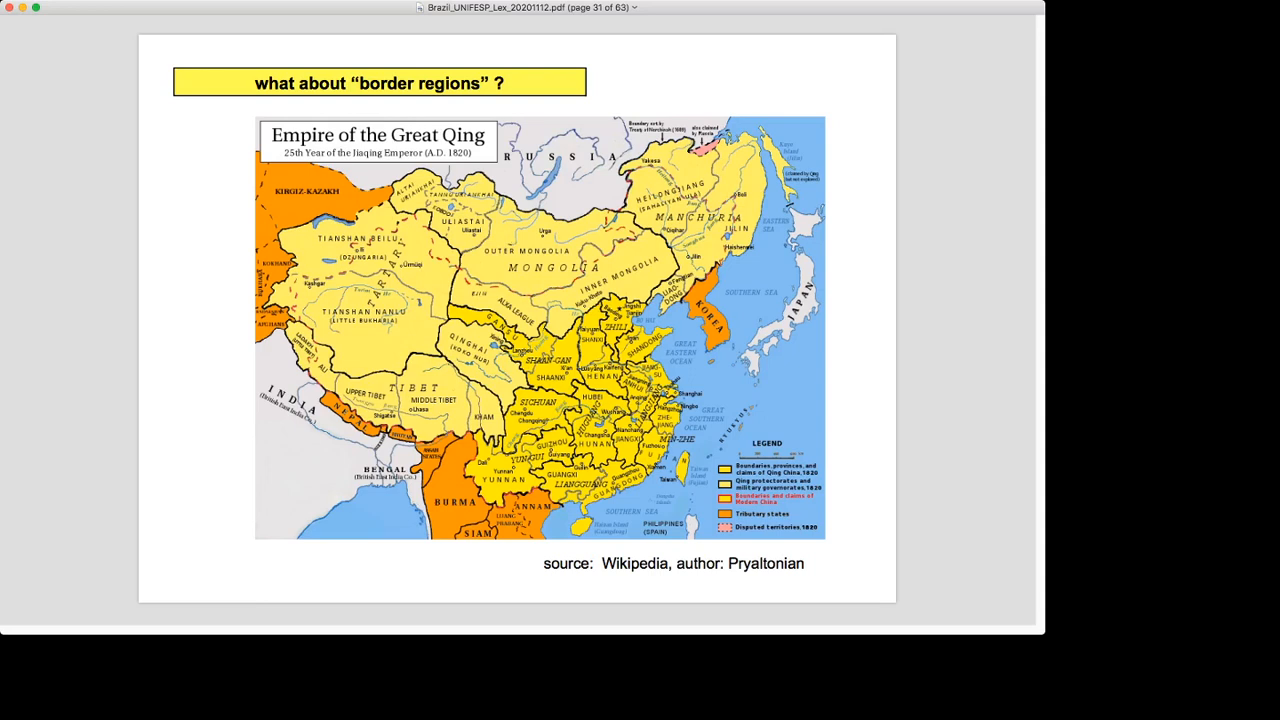
Advance to page 32, the Gene Smith Tibetan Buddhist Resource Center slide
{"action": "key", "text": "right"}
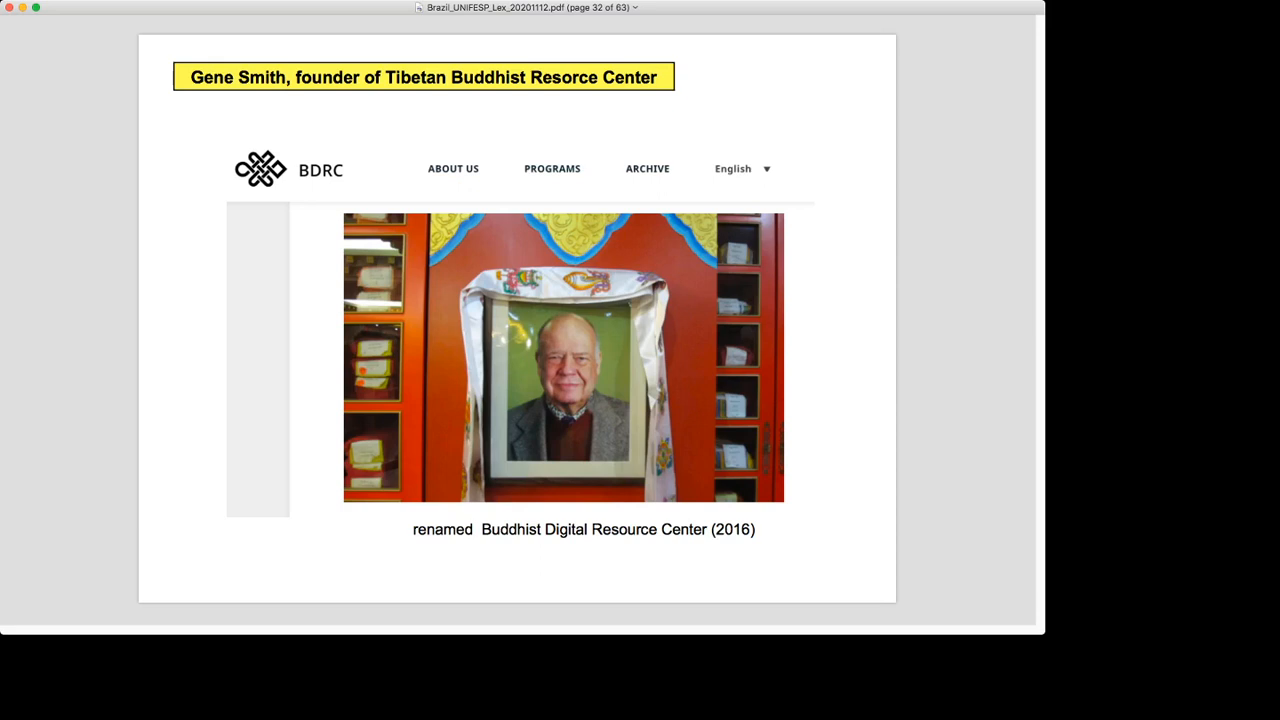
Page through the temple geocoding slides to the page 36 map of all 2,400 temple sites
{"action": "key", "text": "right"}
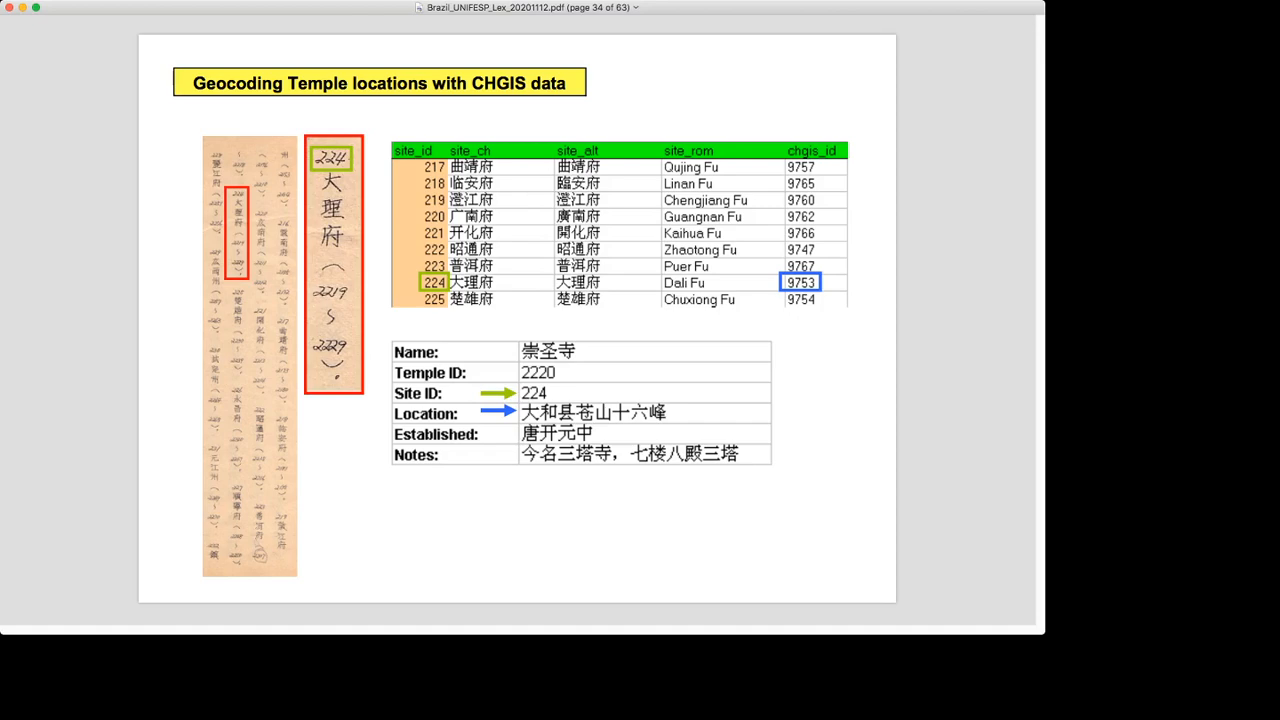
{"action": "key", "text": "right"}
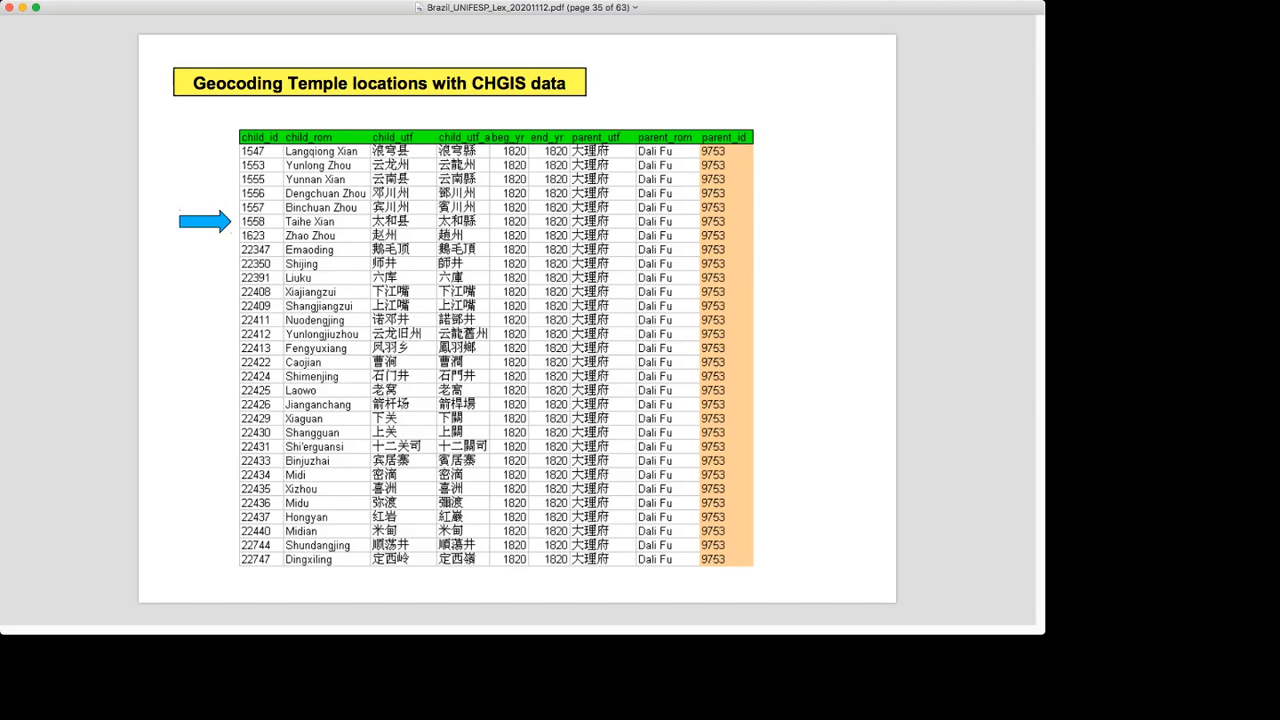
{"action": "key", "text": "right"}
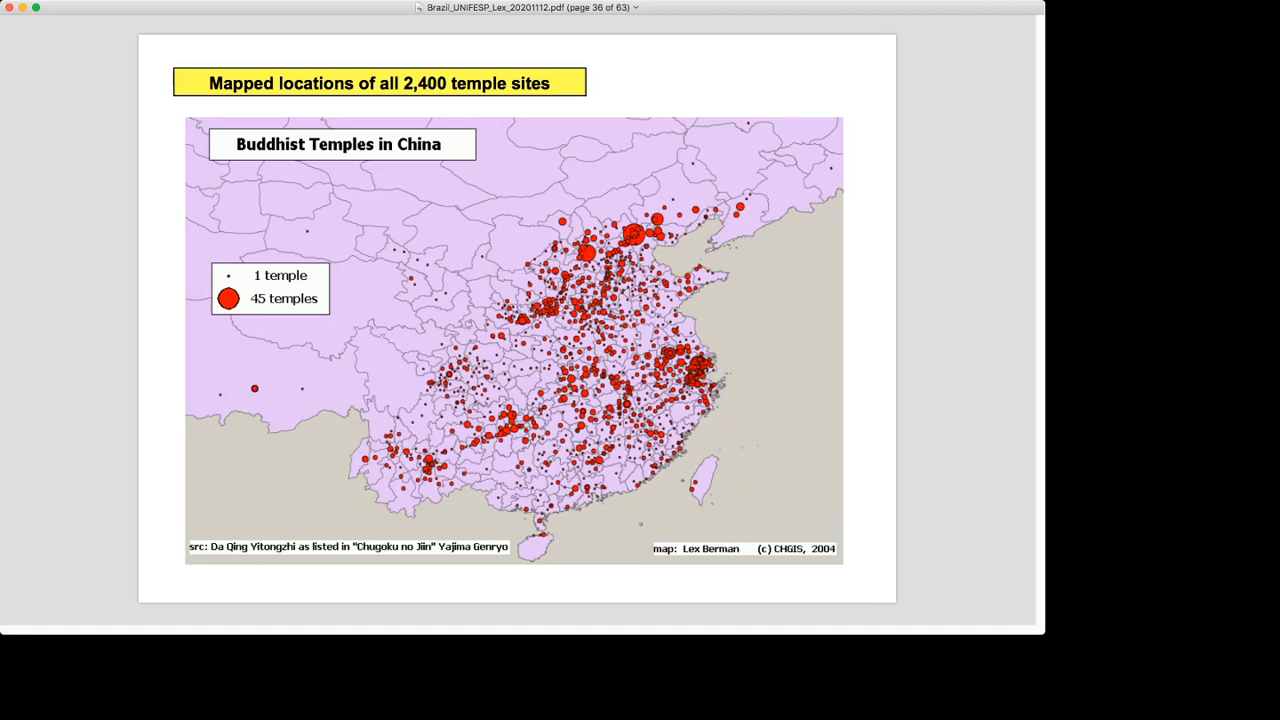
Advance past the Qinghai monastery and Yitongzhi maps to page 40, Greater Tibet compared with Chinese sites
{"action": "key", "text": "right"}
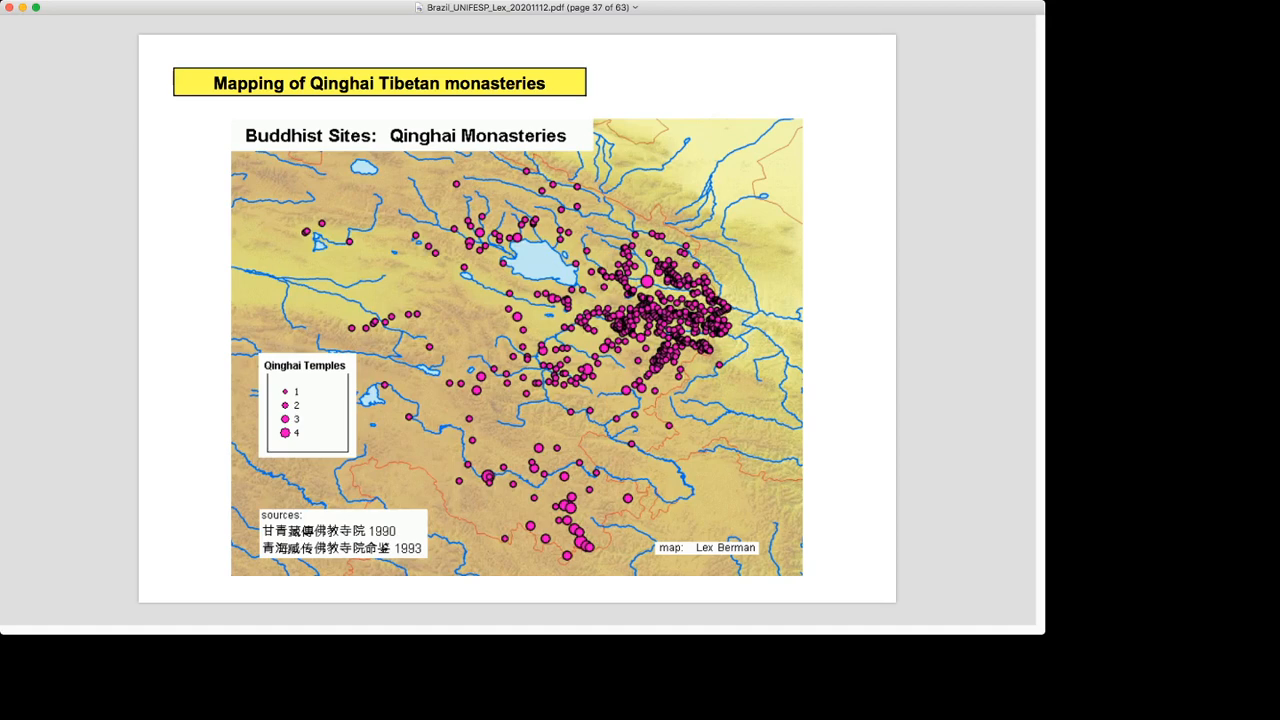
{"action": "key", "text": "right"}
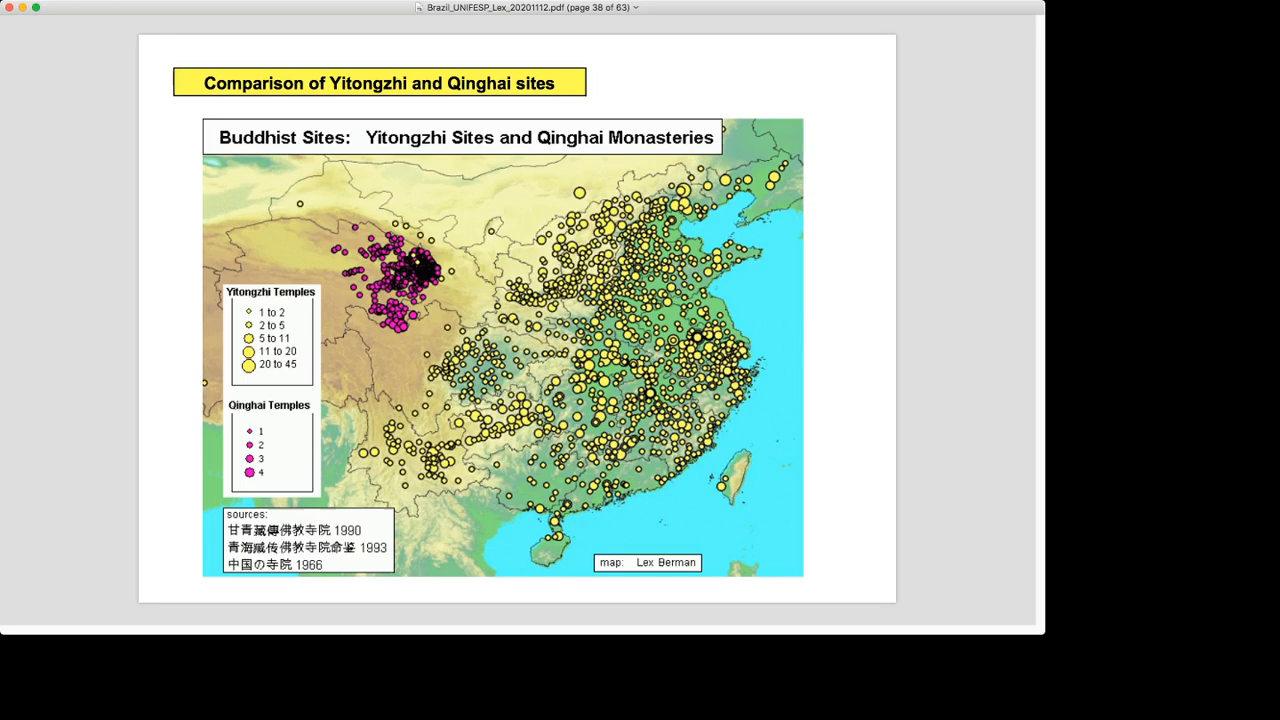
{"action": "key", "text": "right"}
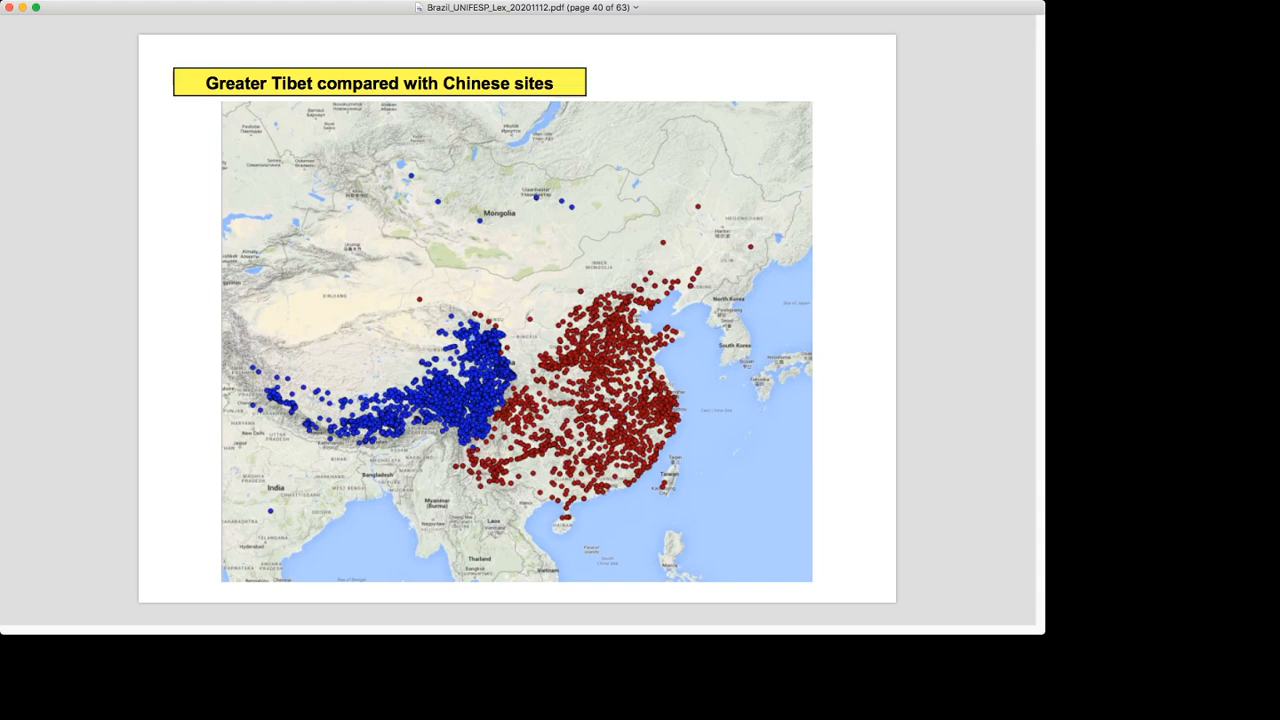
Page past the site density heat map to the Ming Dynasty courier routes map on page 42
{"action": "key", "text": "right"}
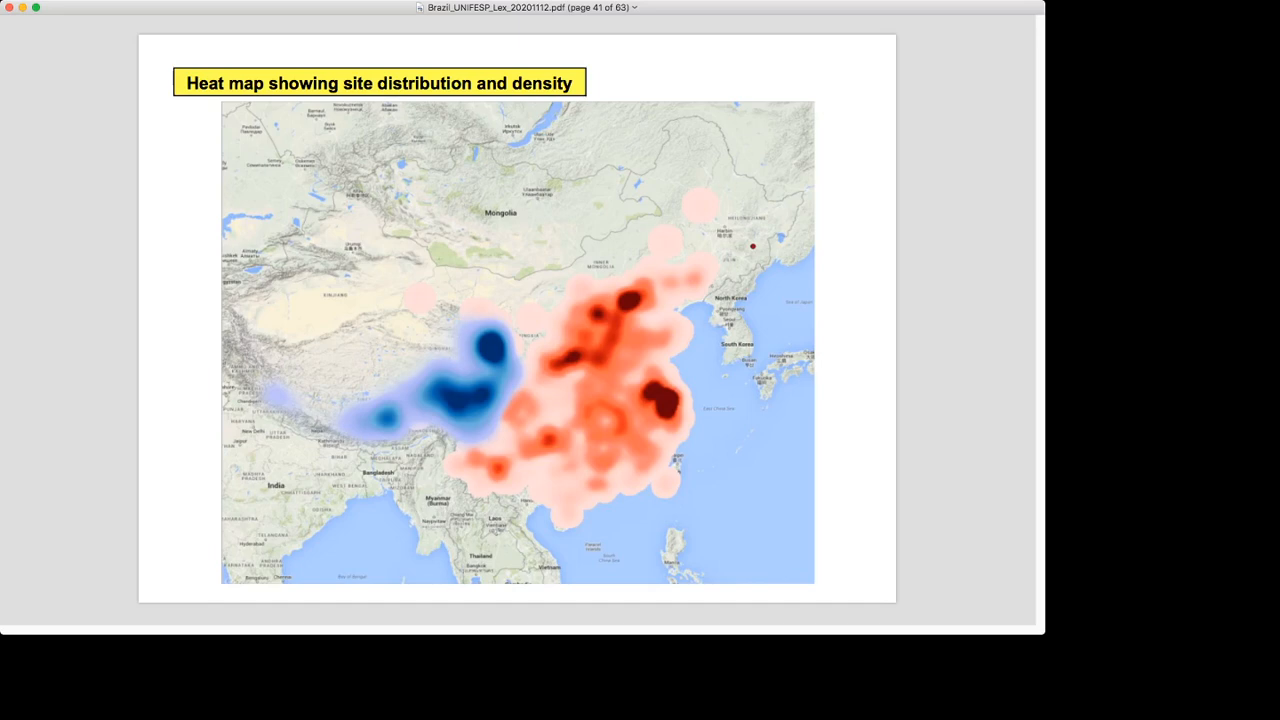
{"action": "key", "text": "right"}
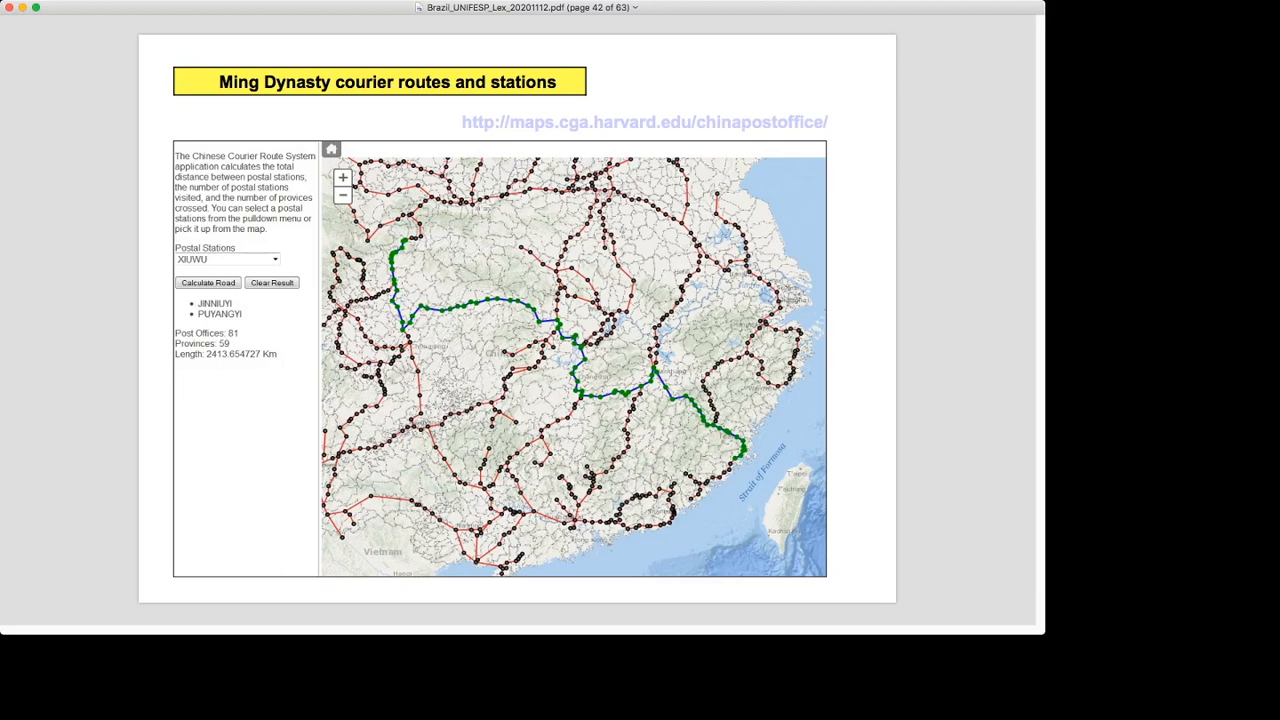
Advance from the courier routes slide to page 45, Thiessen polygons generated from points
{"action": "key", "text": "right"}
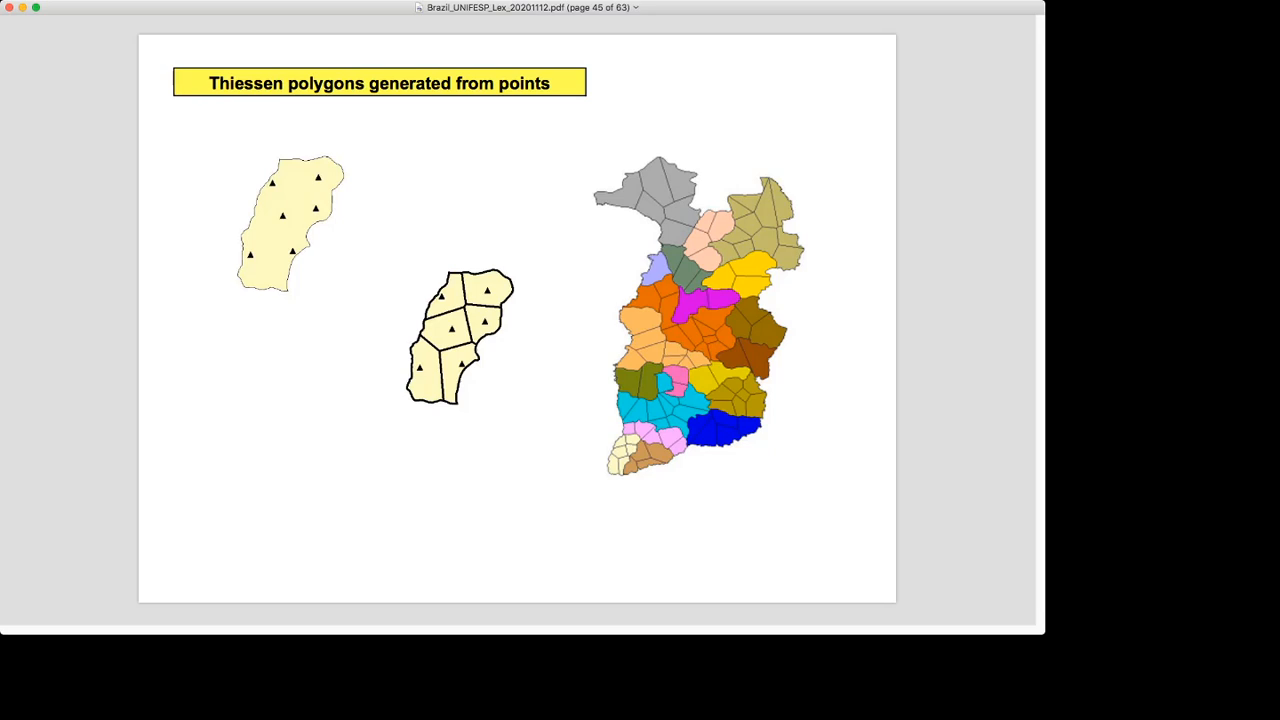
Advance past the Thiessen polygons slide to page 47, raw grain tax figures per county
{"action": "key", "text": "right"}
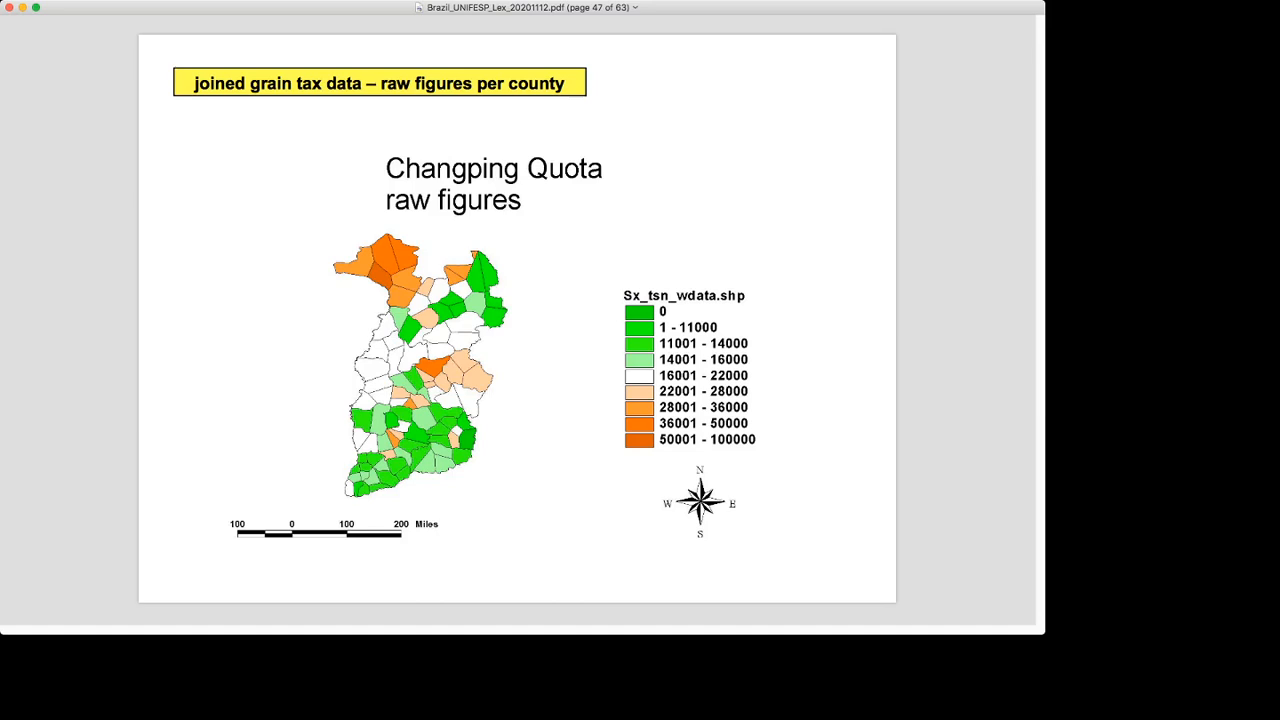
Page past the raw grain tax map and the normalized-by-area map toward the Ming examinees animation slide
{"action": "key", "text": "right"}
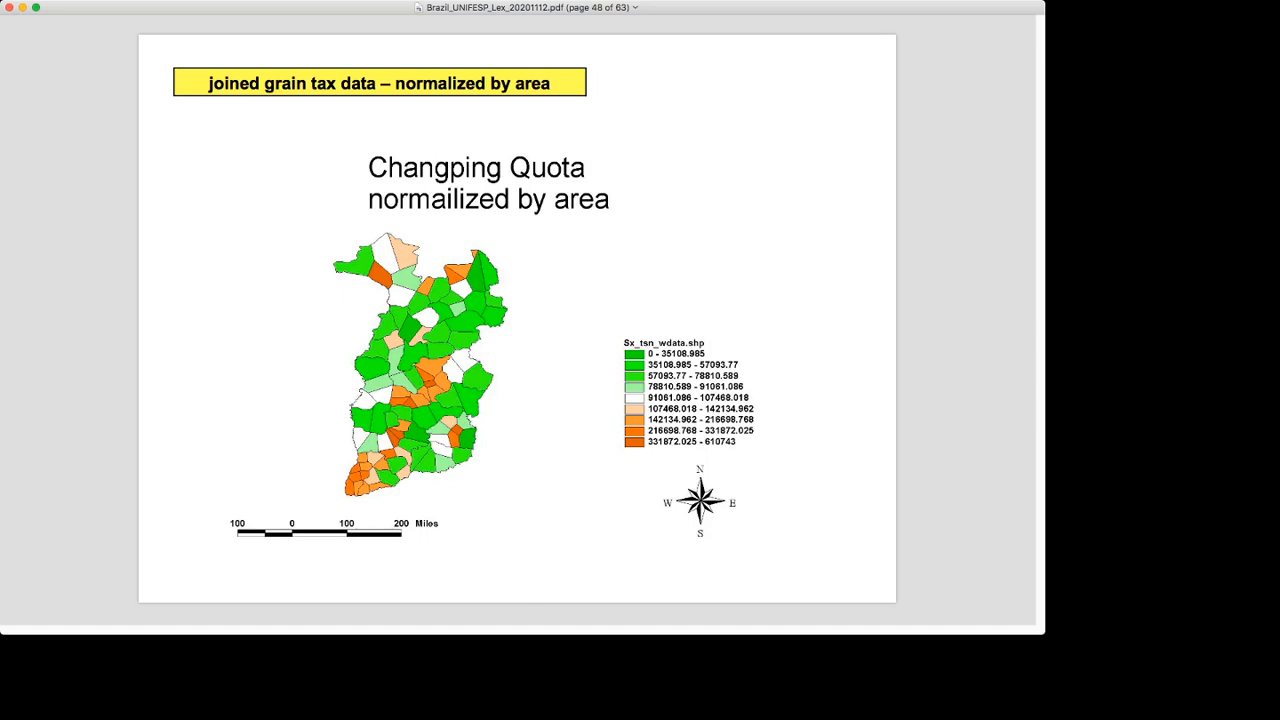
{"action": "key", "text": "right"}
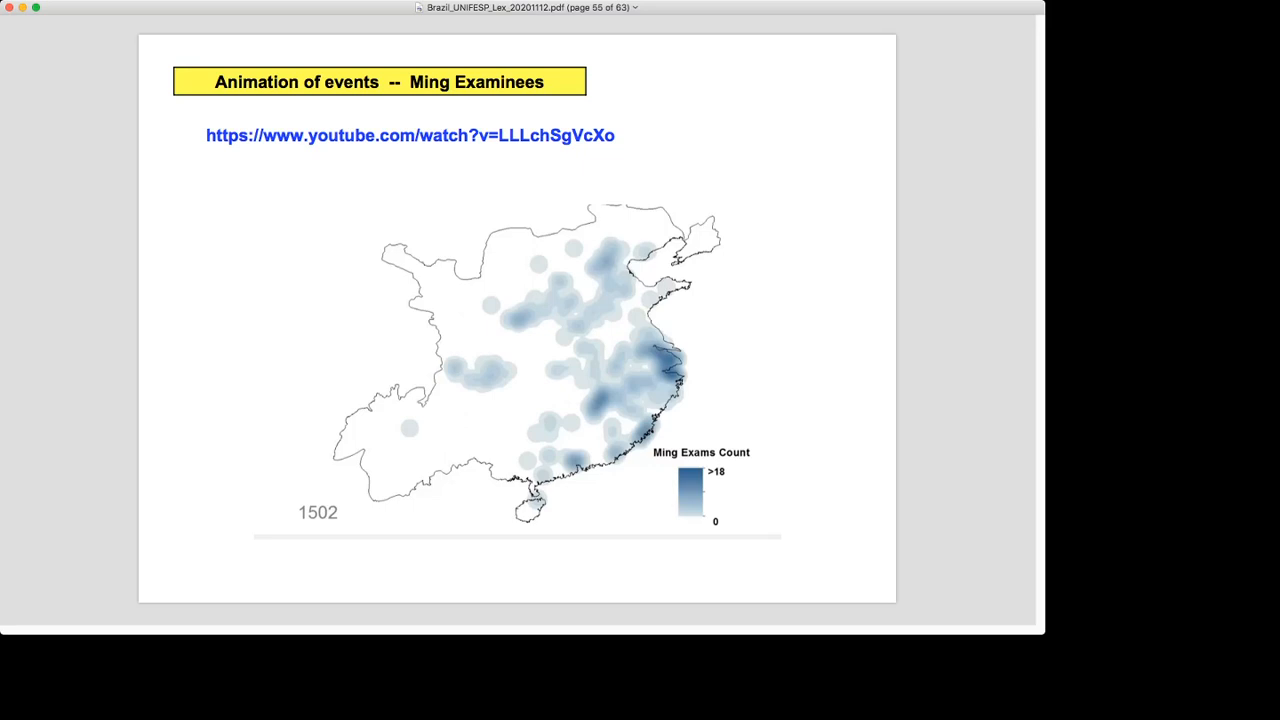
Advance from the Ming examinees animation slide to page 56, the Mongol Empire atlas
{"action": "key", "text": "right"}
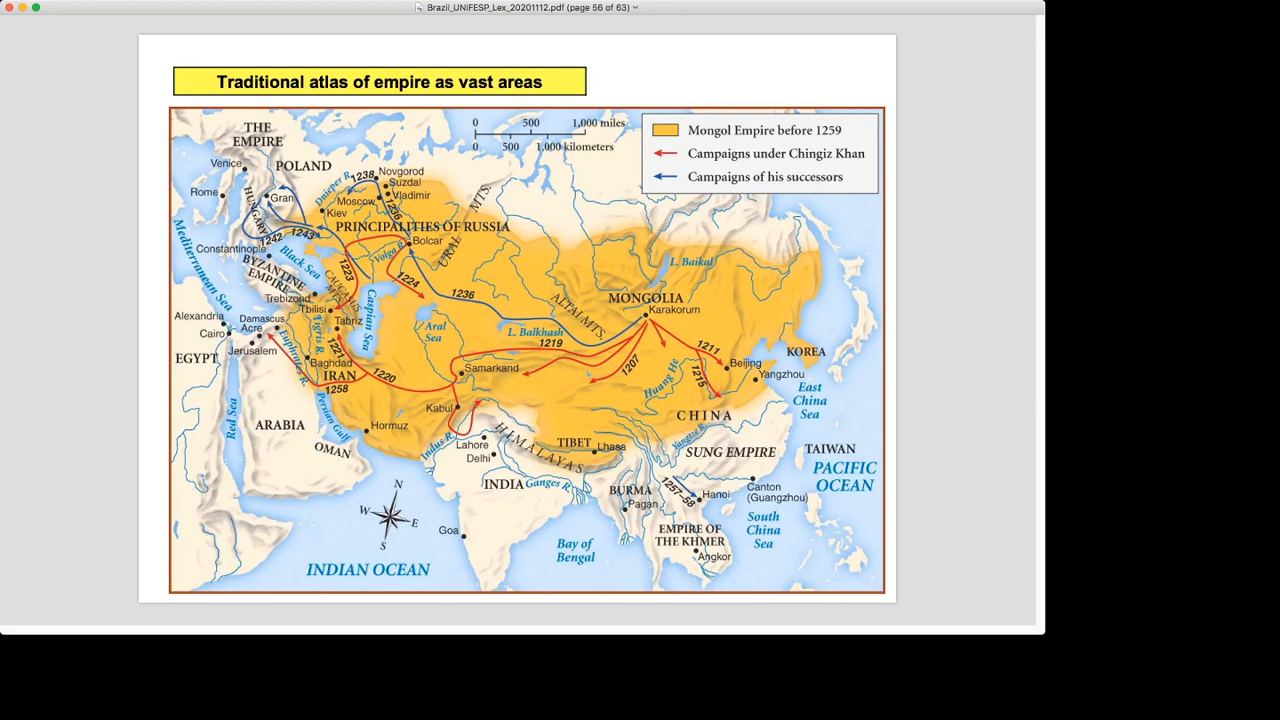
Advance to page 57, election results as a two-toned red and blue chloropleth county map
{"action": "key", "text": "right"}
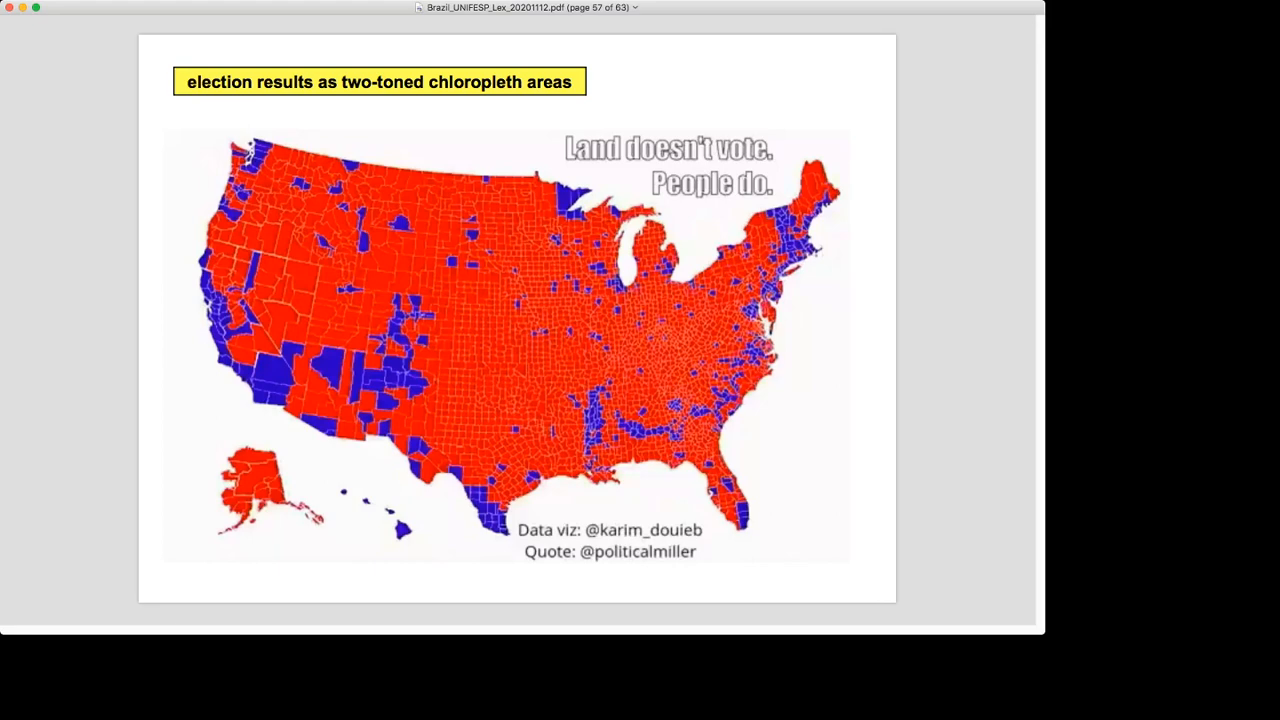
Advance to page 58, election results redrawn as a population density cartogram
{"action": "key", "text": "right"}
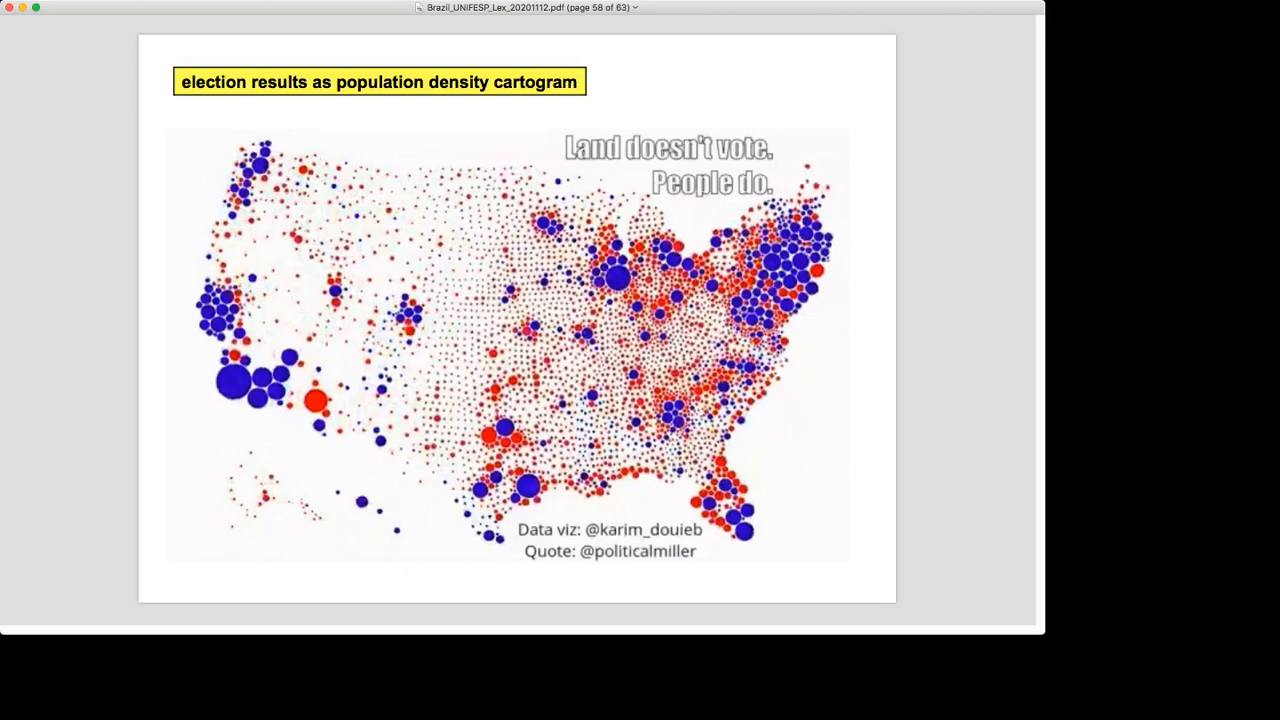
Advance to page 59, G. W. Skinner Regional Systems Analysis with network diagram and map
{"action": "key", "text": "right"}
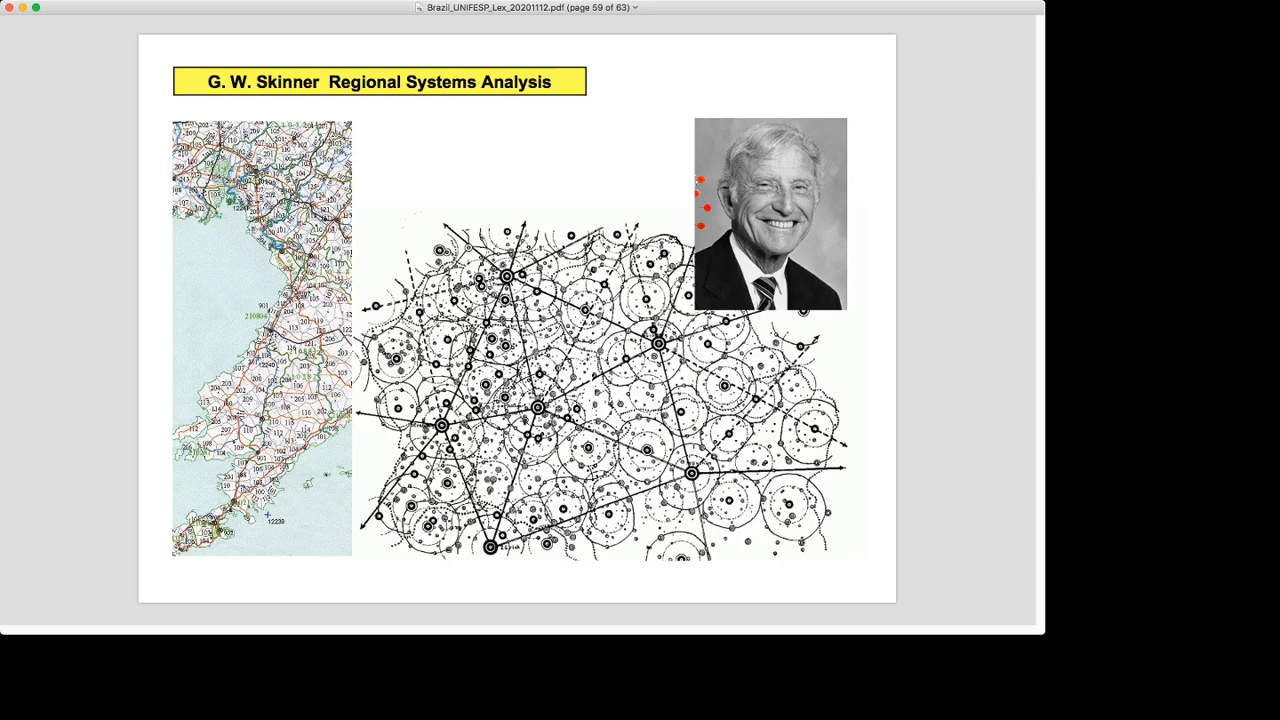
Advance to page 61, Skinner macroregions with central places on an online China map
{"action": "key", "text": "right"}
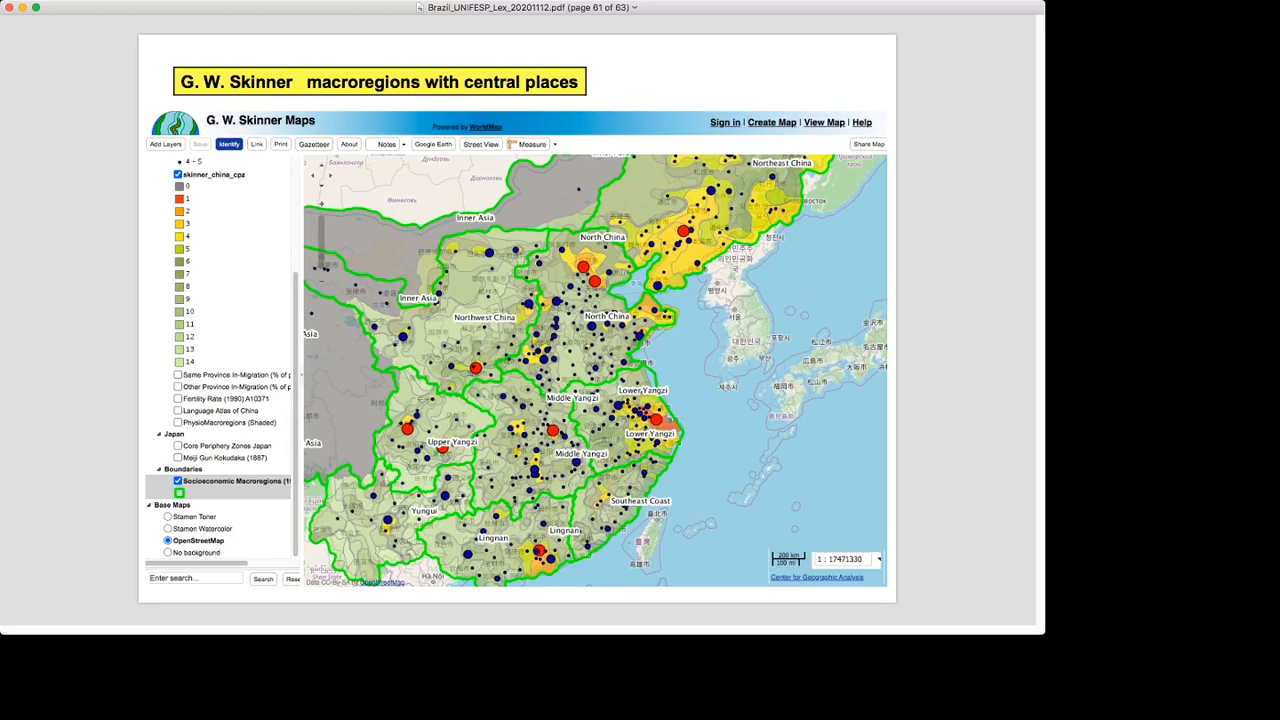
Page through the CHGIS prefectures map slide to the final page 63, 'Thanks for your time!'
{"action": "key", "text": "right"}
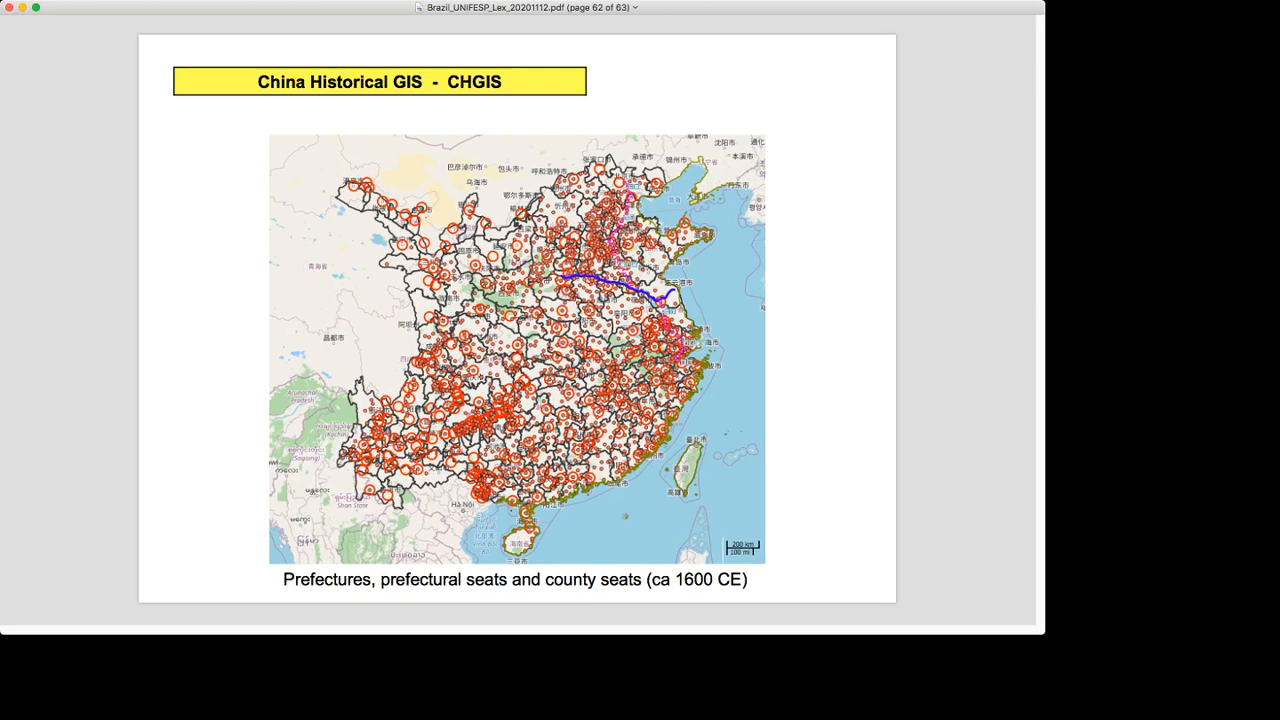
{"action": "key", "text": "Right"}
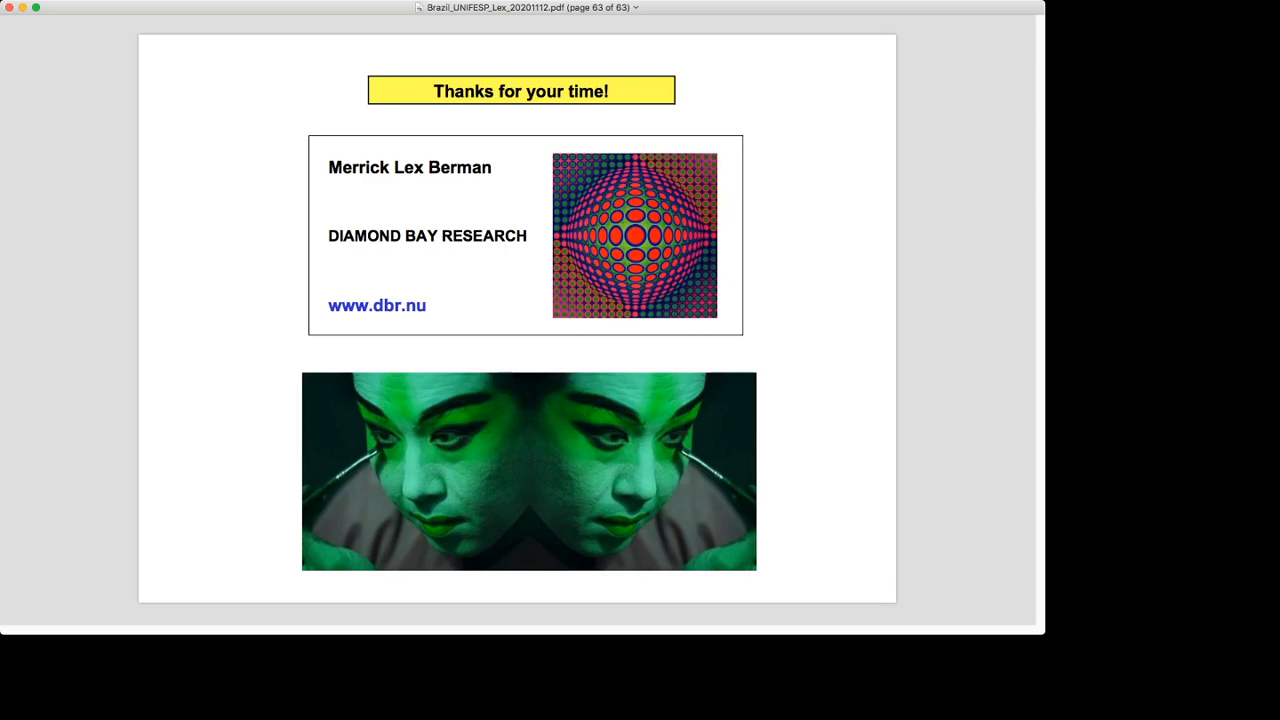